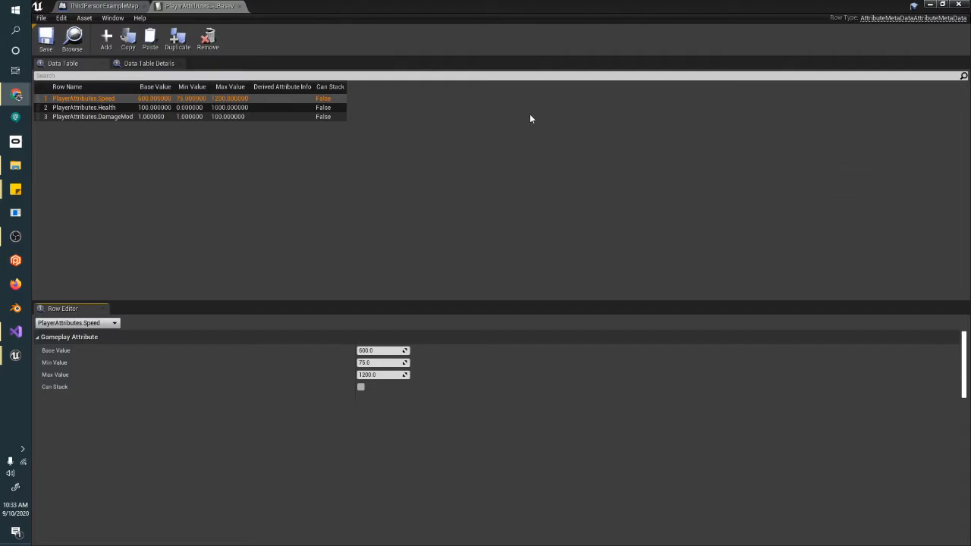
mouse_move(187, 136)
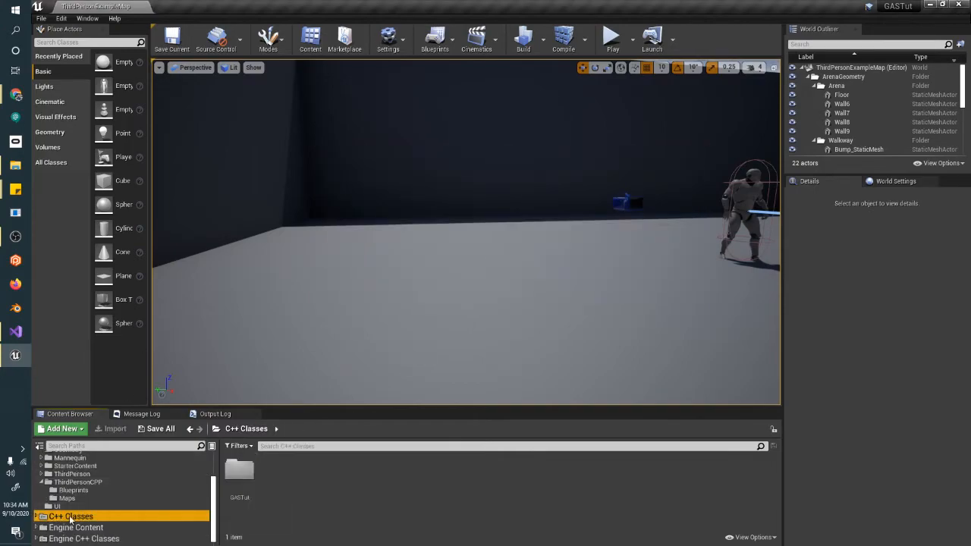
- Start a GASTut C++ class, searching all classes for GameplayEffectExecutionCalculation as parent
left_click(64, 525)
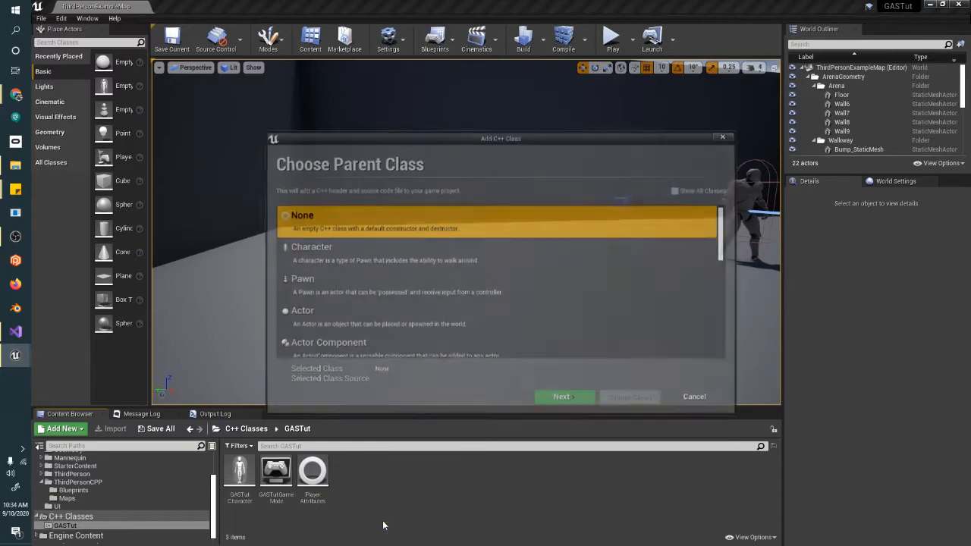
left_click(679, 189)
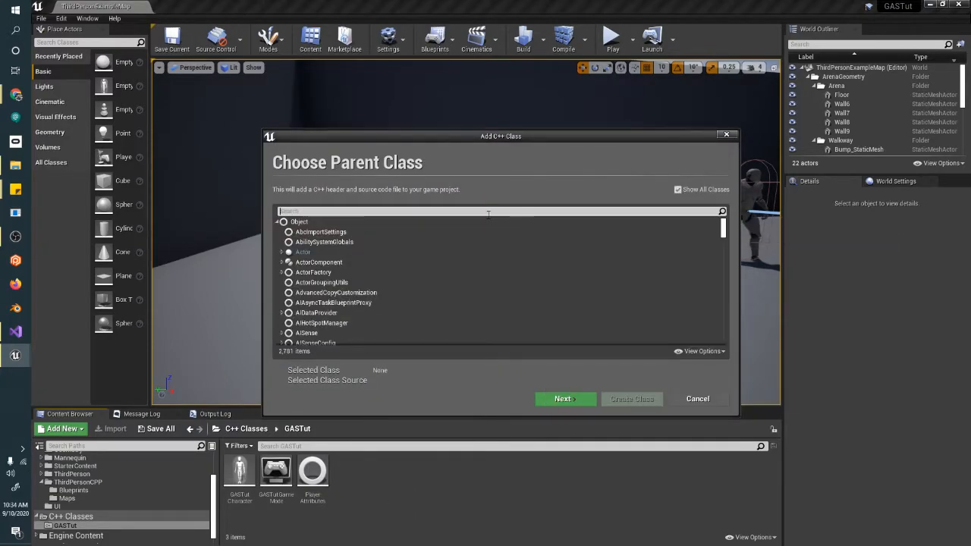
type("gameplayeff")
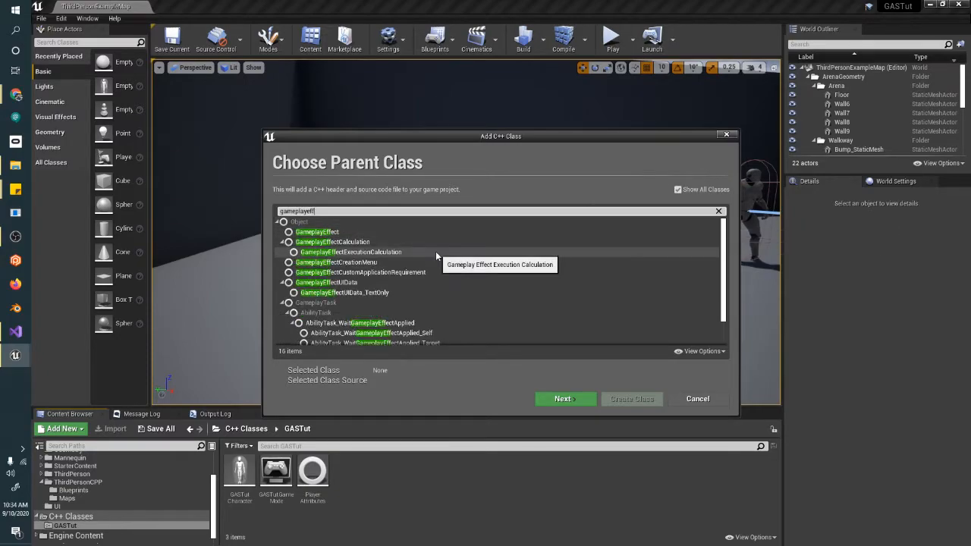
left_click(351, 252)
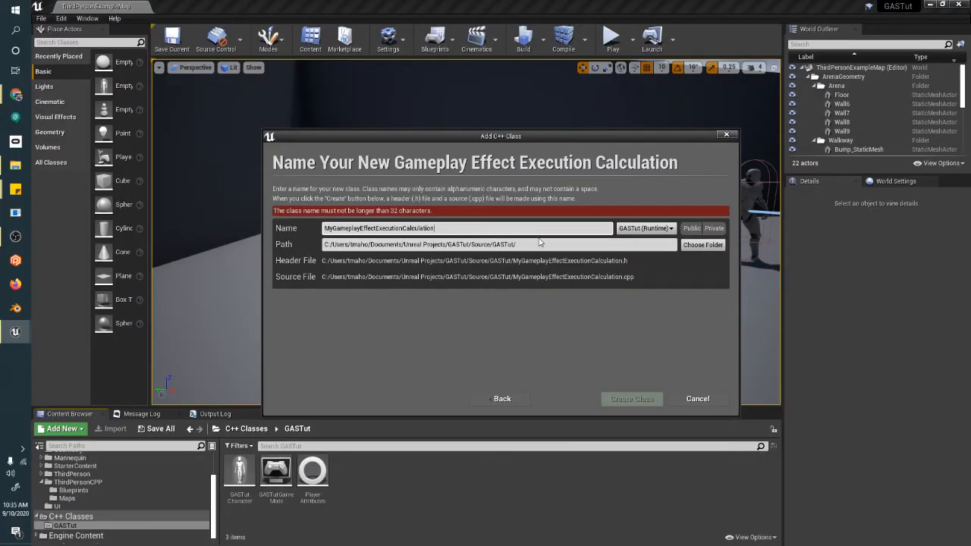
mouse_move(386, 212)
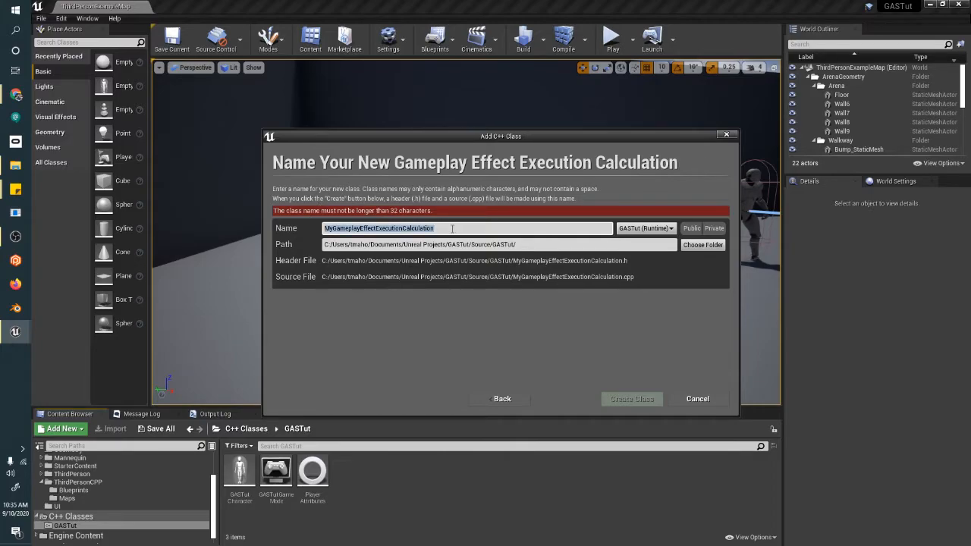
- Replace the default name with DamageExecutionGASTut and create the class
key("ctrl+a")
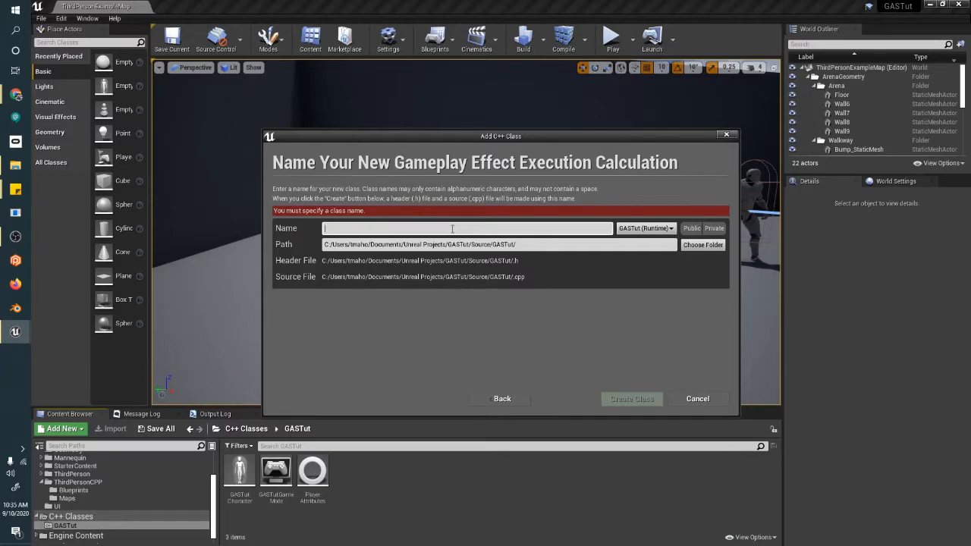
type("DamageExecution")
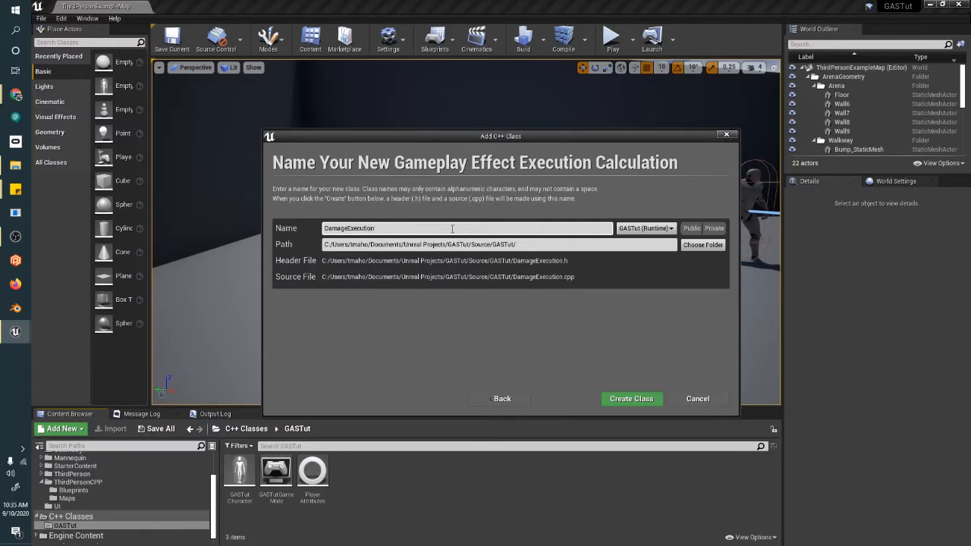
type("GASTut")
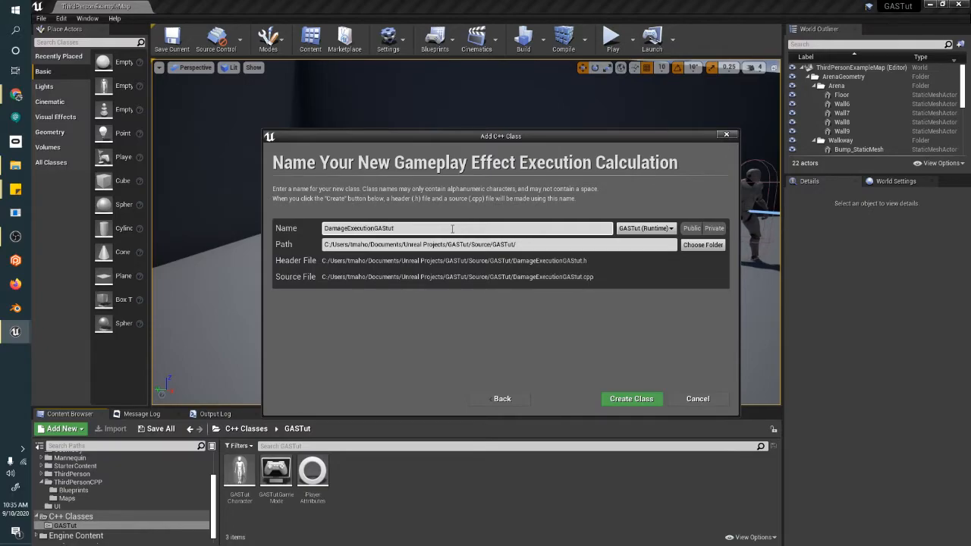
left_click(630, 398)
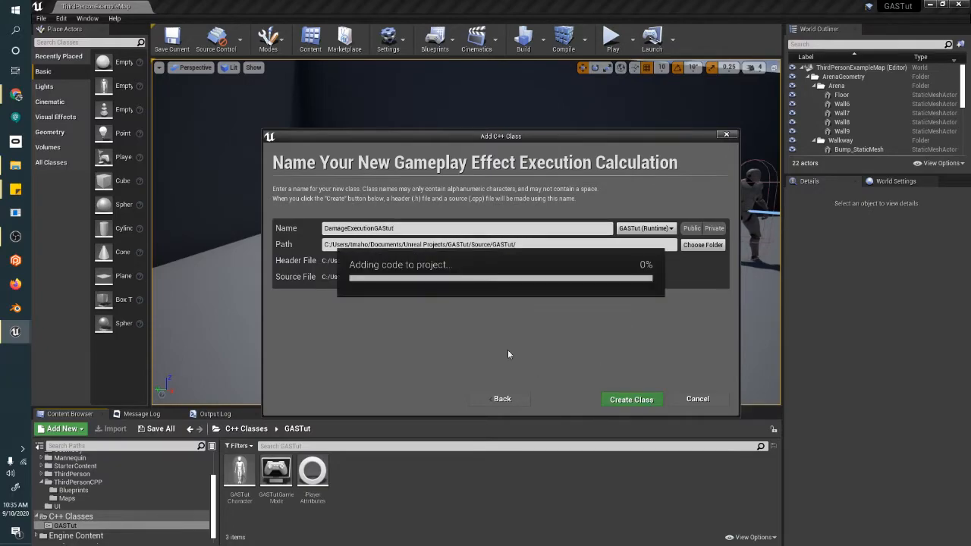
- Add a blank line after GENERATED_UCLASS_BODY() in DamageExecutionGAStut.h and save
left_click(630, 399)
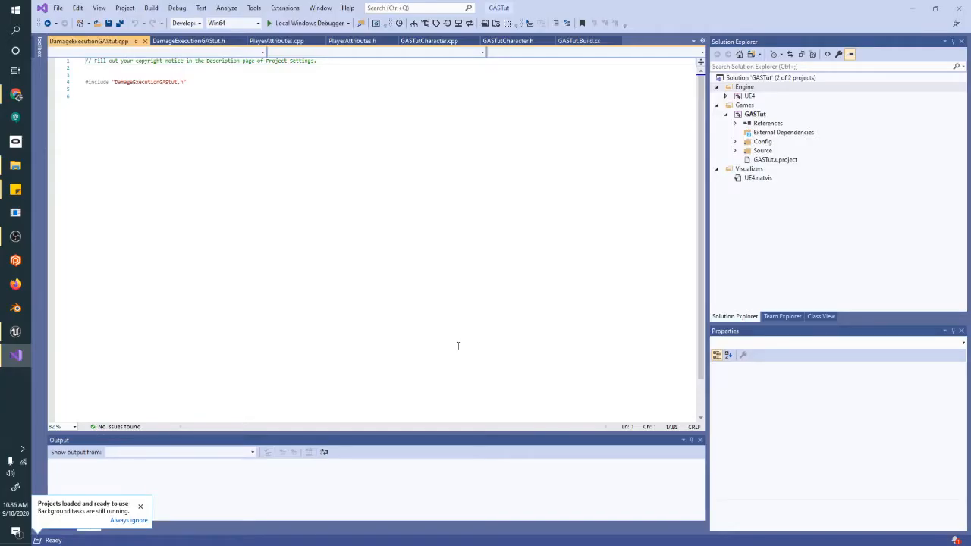
mouse_move(201, 226)
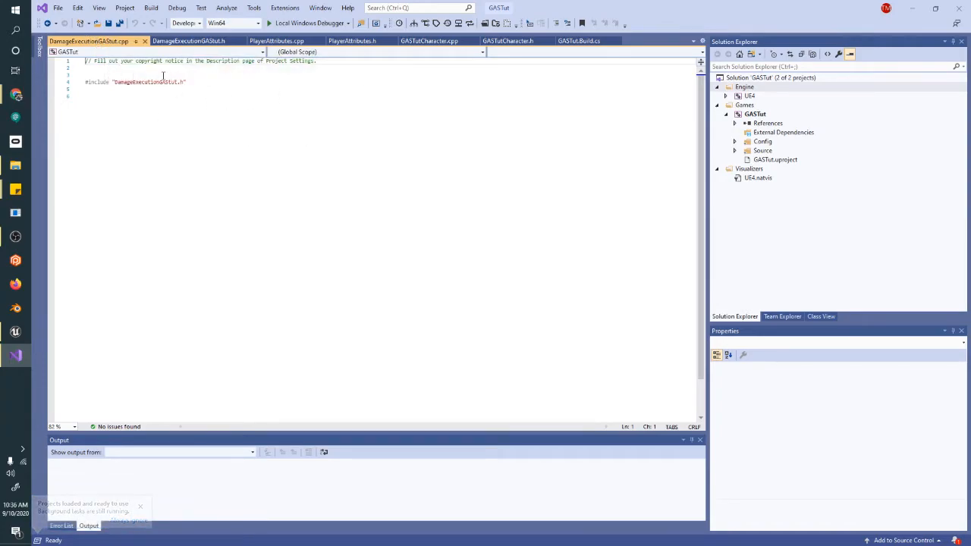
left_click(189, 40)
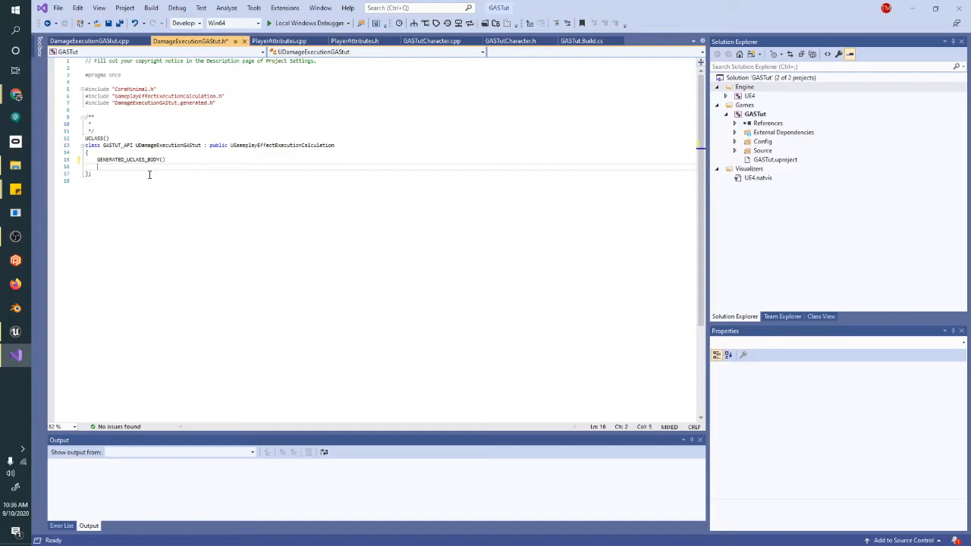
key("ctrl+s")
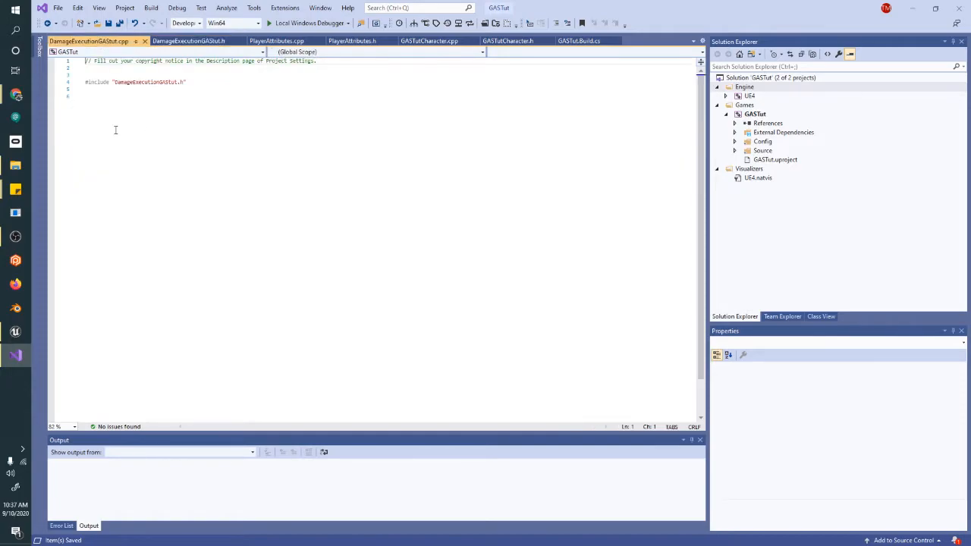
- Define UDamageExecutionGAStut::UDamageExecutionGAStut(const FObjectInitializer&) passing it to Super, with an empty body
type("UDamageExecutionGAStut::UDamageExecutionGAStut(const )")
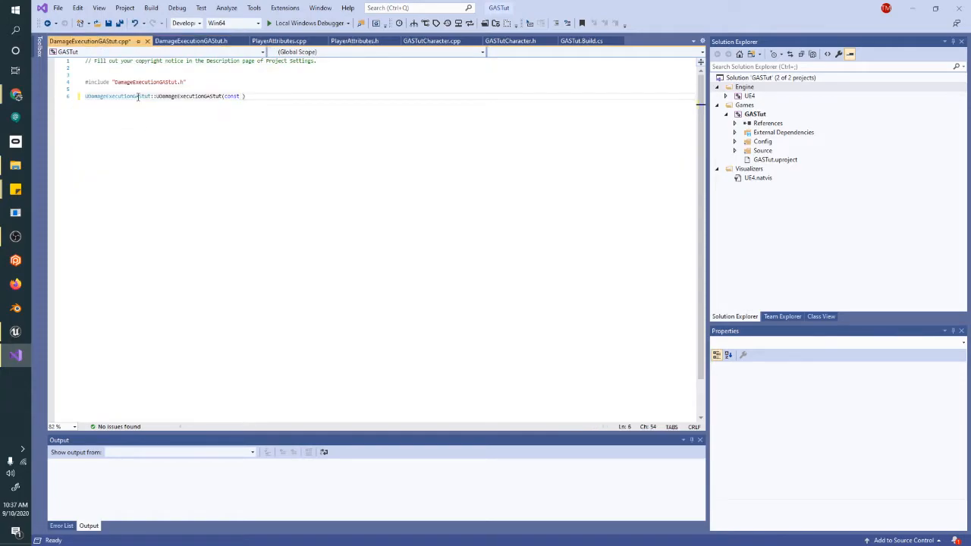
type("F")
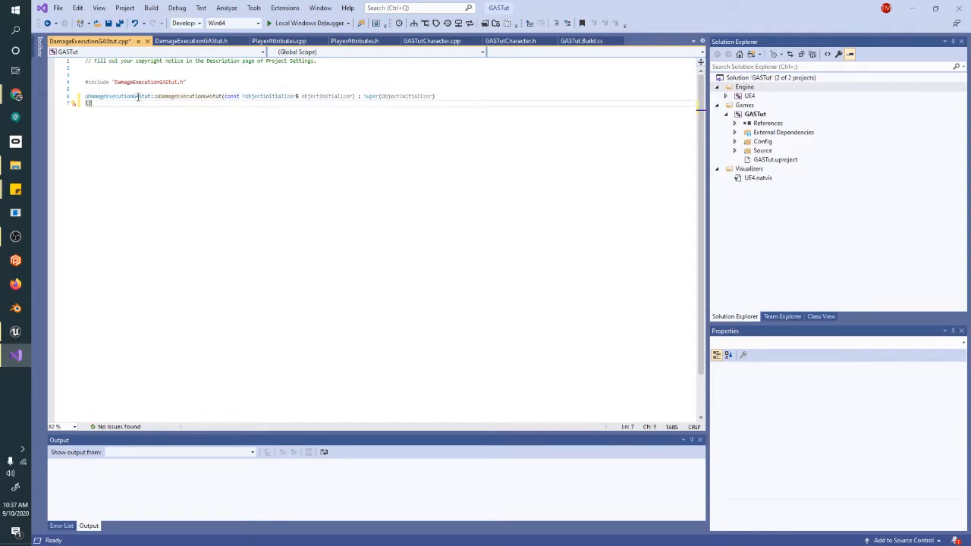
key("enter")
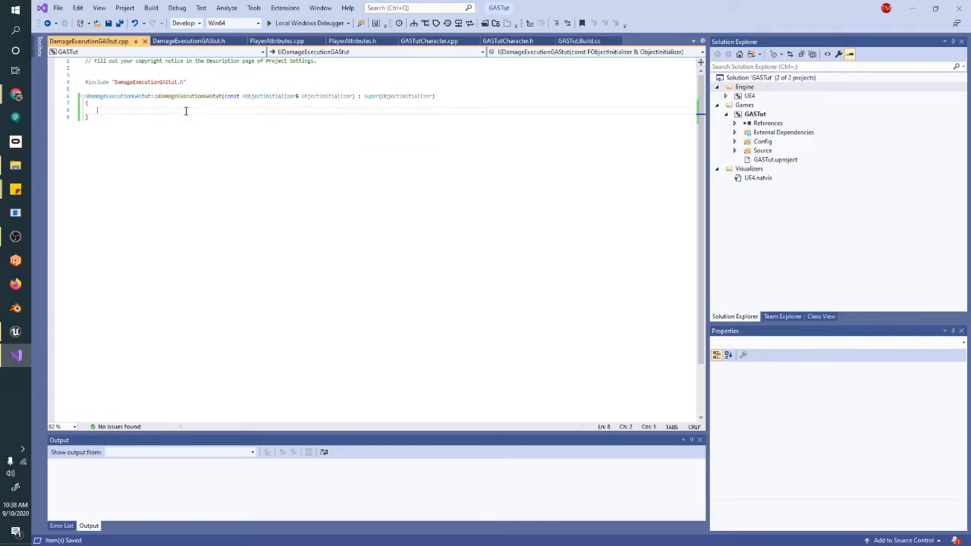
- Switch between source and header, ending in the header above the UCLASS line
left_click(189, 40)
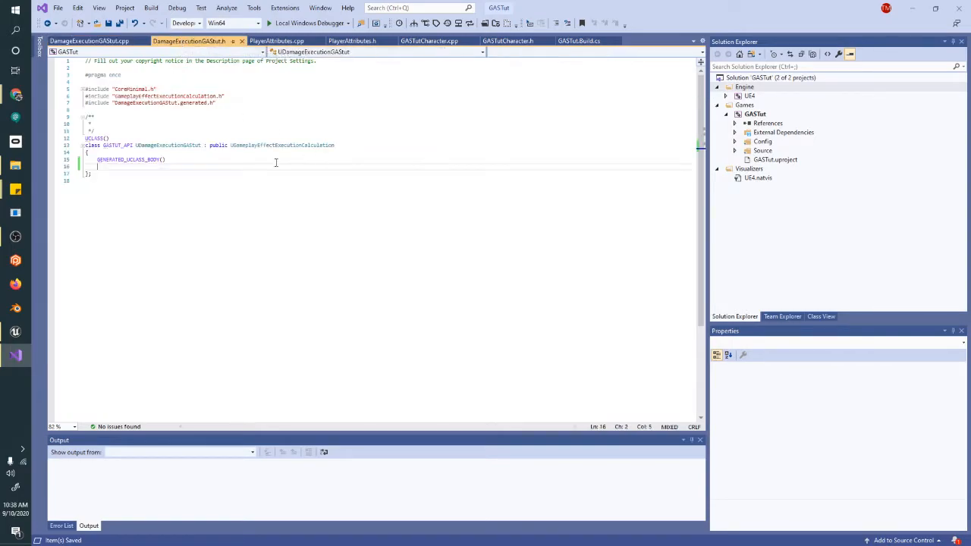
left_click(89, 41)
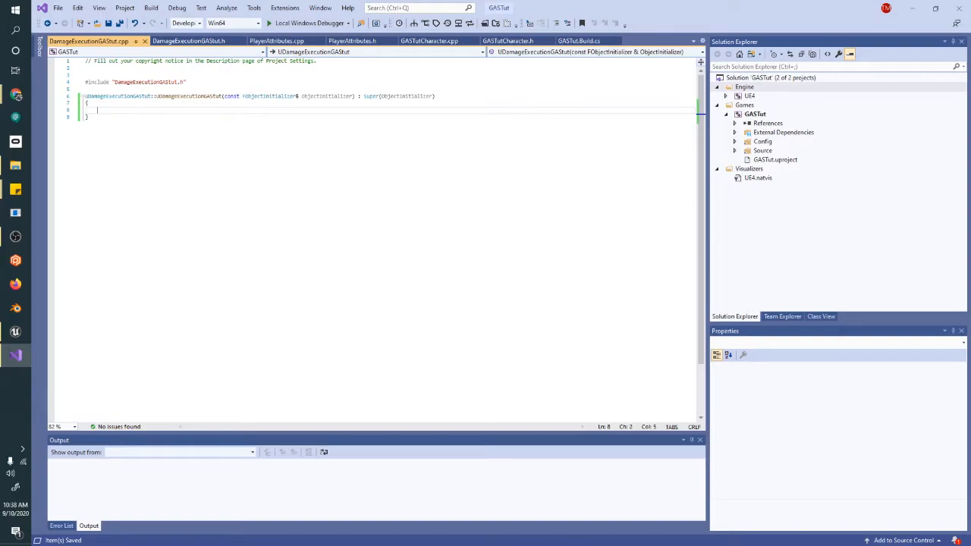
mouse_move(844, 127)
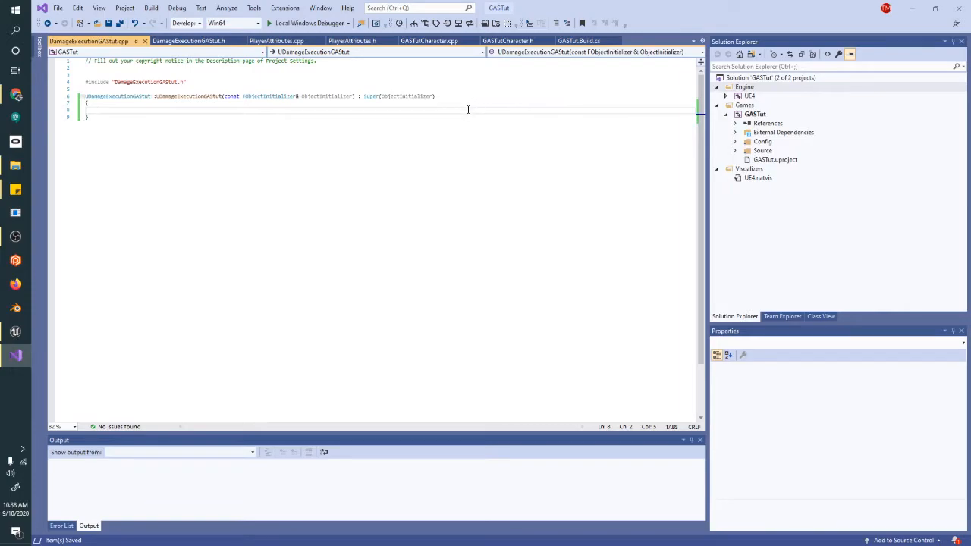
left_click(97, 110)
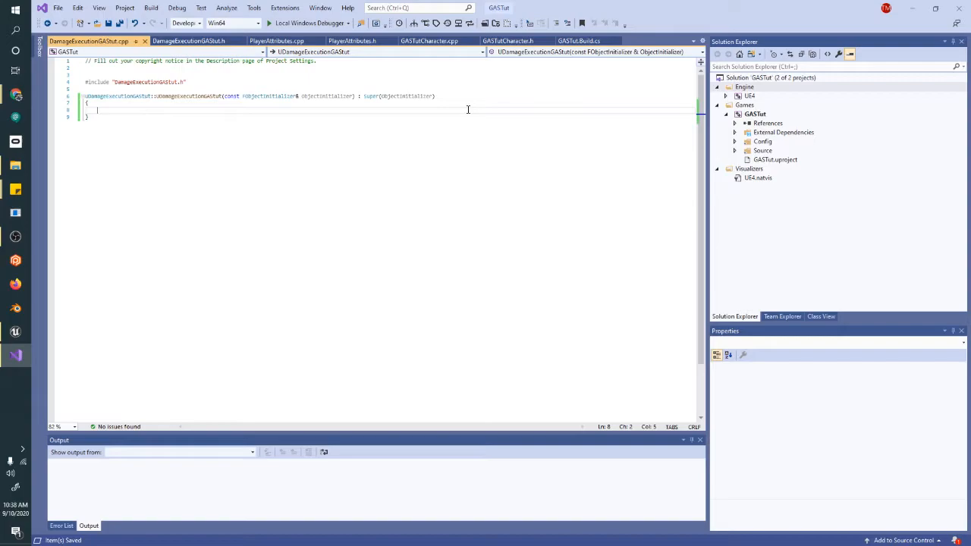
left_click(188, 40)
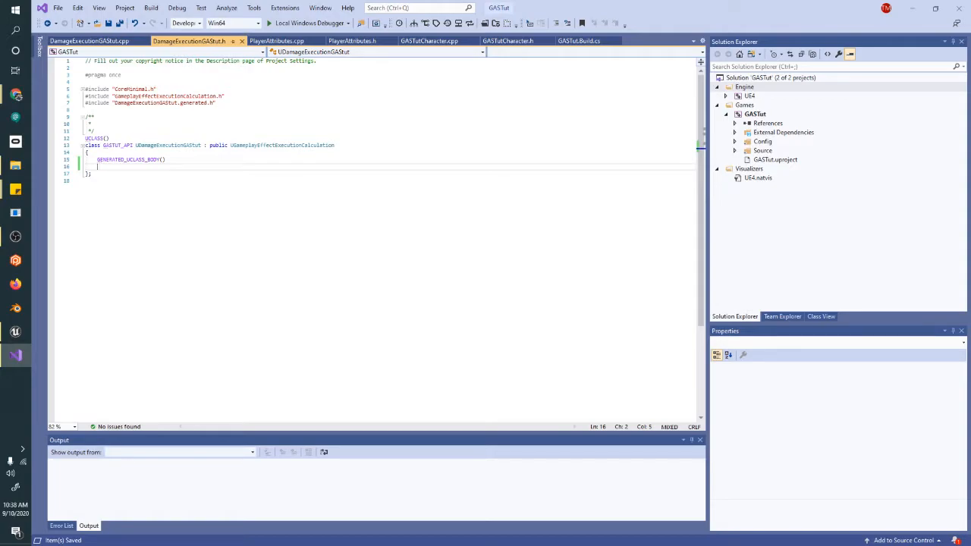
mouse_move(269, 245)
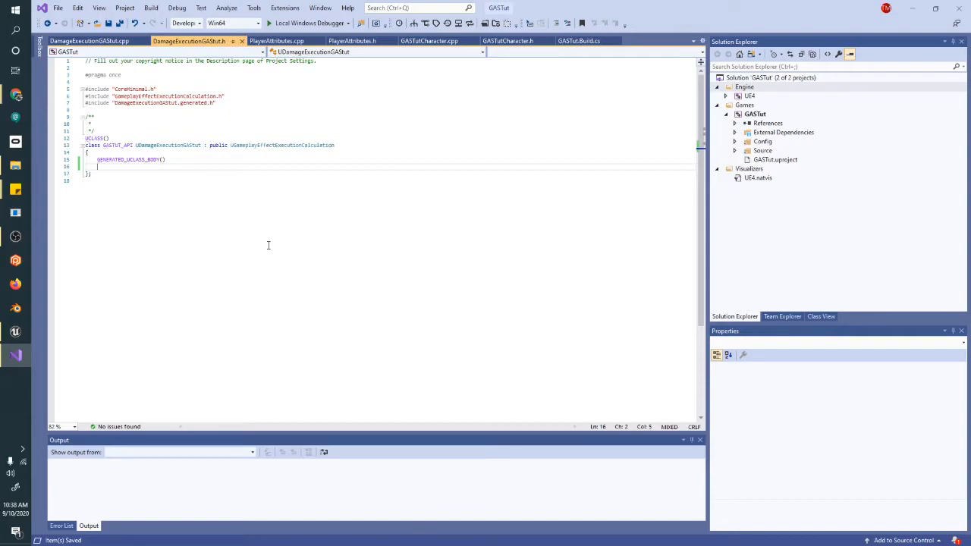
left_click(109, 121)
type("struct F")
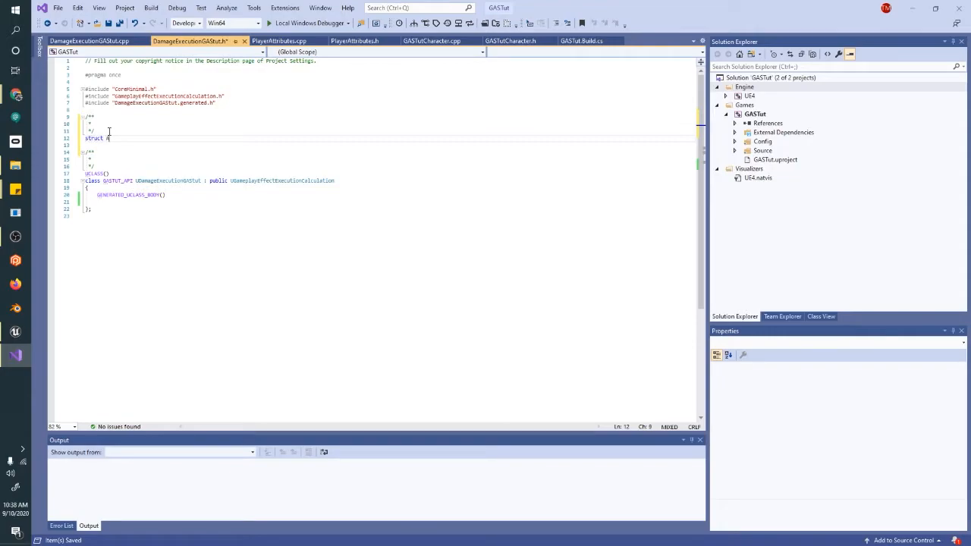
- Write AttStruct declaring Health and DamageMod captures, with a constructor starting their DEFINE_ATTRIBUTE_CAPTUREDEF calls
type("AttStruct")
left_click(389, 144)
type("{")
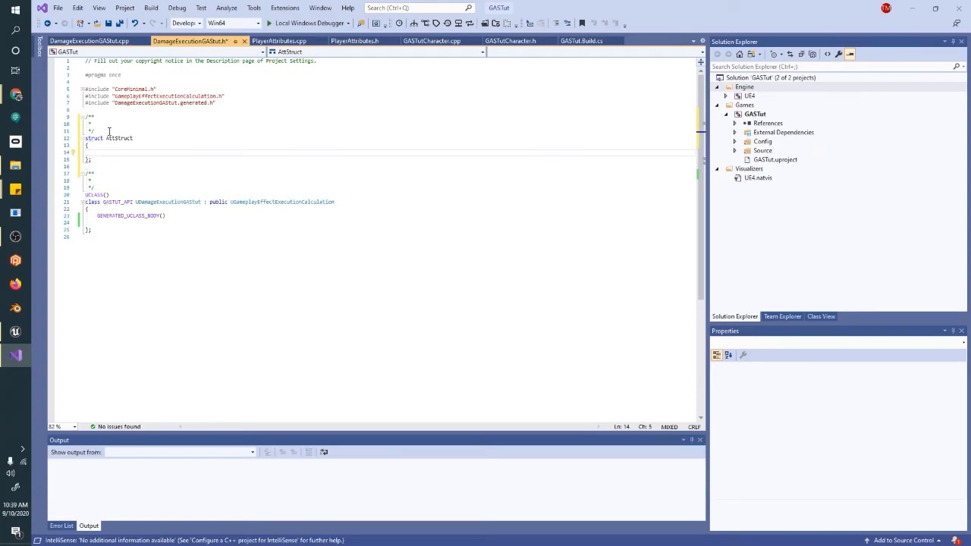
type("DECLARE_ATTRIBUTE_CAPTUREDEF(Health);")
type("DECLARE_ATTRIBUTE_CAPTUREDEF(DamageMod);")
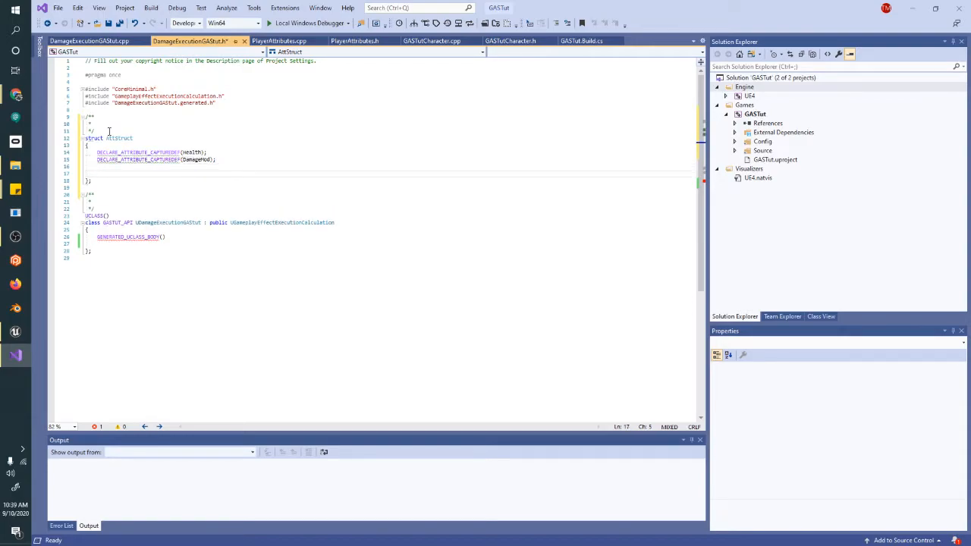
type("AttStr")
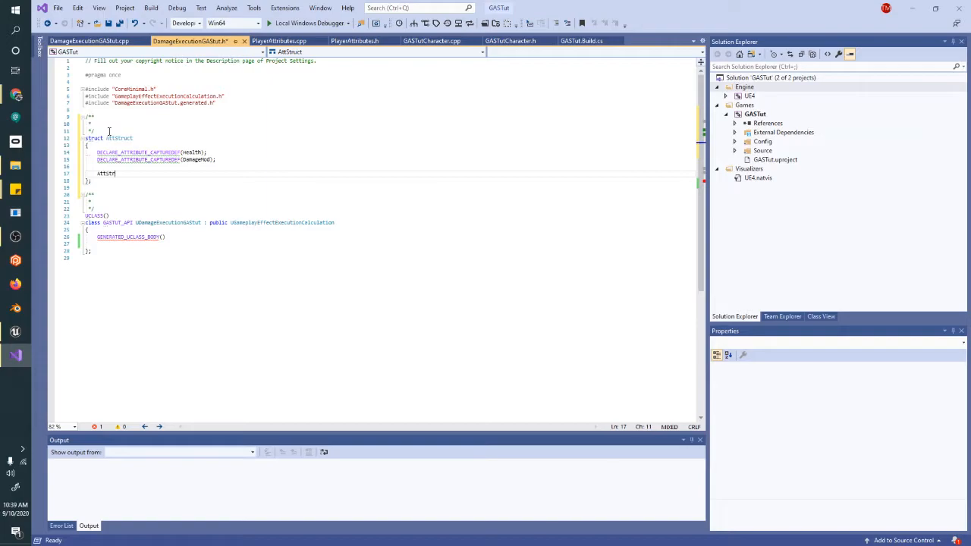
type("()")
type("{")
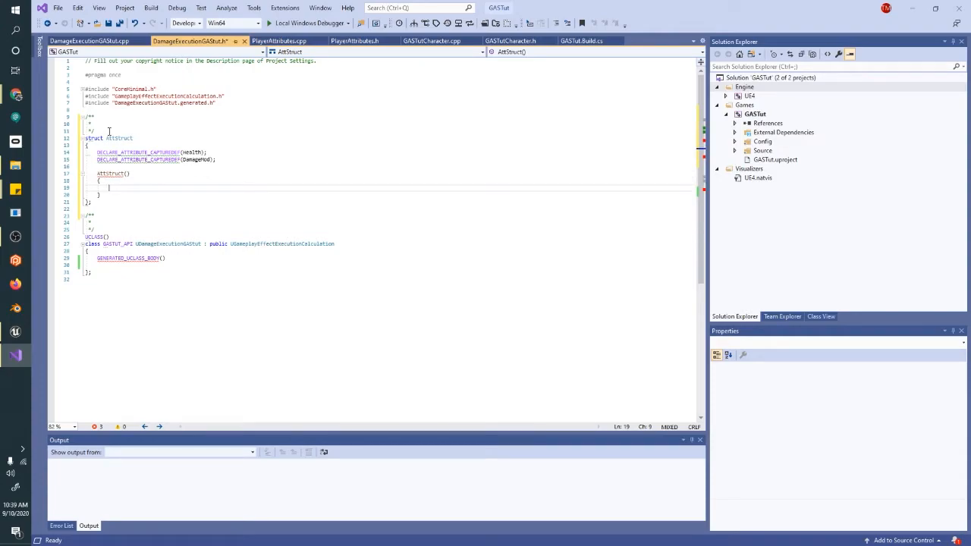
type("DEFINE_ATTRIBUTE_CAPTUREDEF(UPlayer")
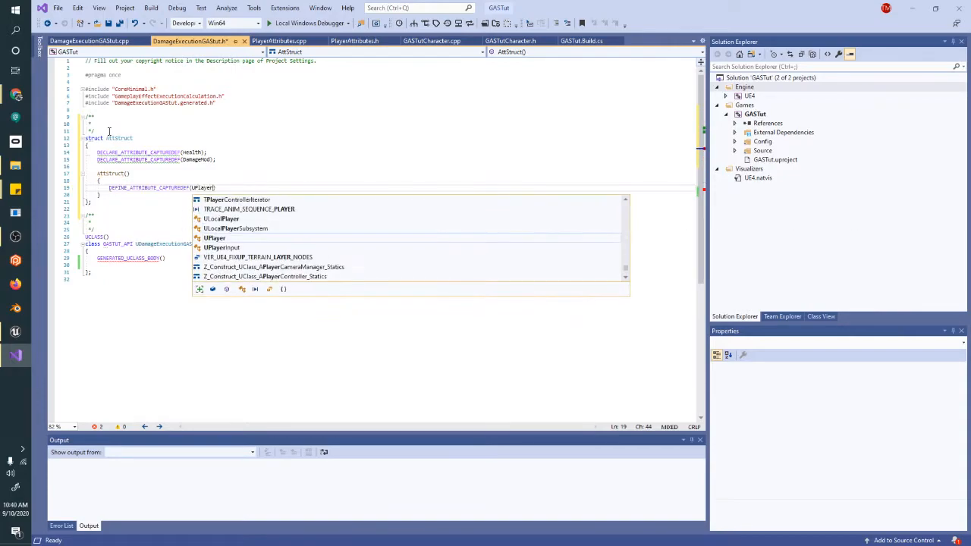
type("Attributes")
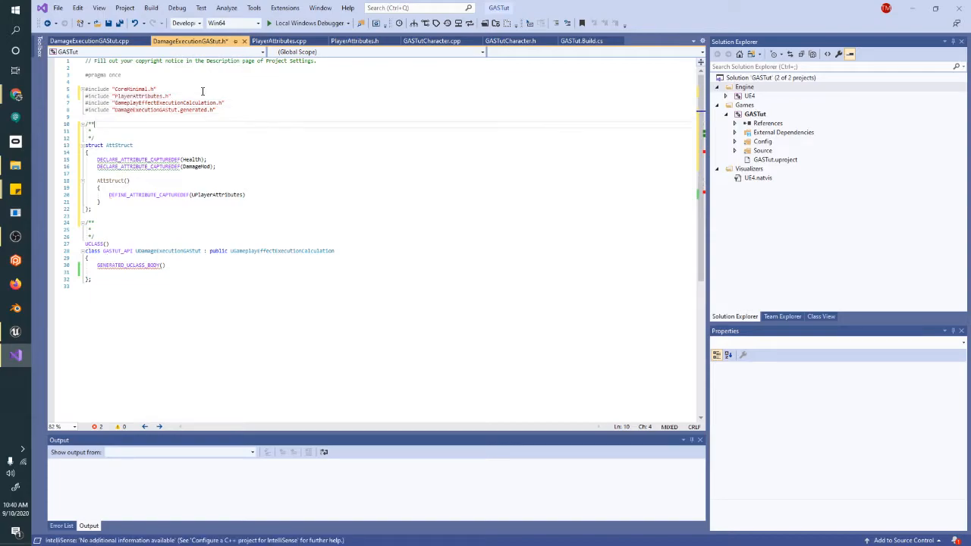
- Pass Health and Target into the Health DEFINE_ATTRIBUTE_CAPTUREDEF(UPlayerAttributes, ...) call
type(", Health")
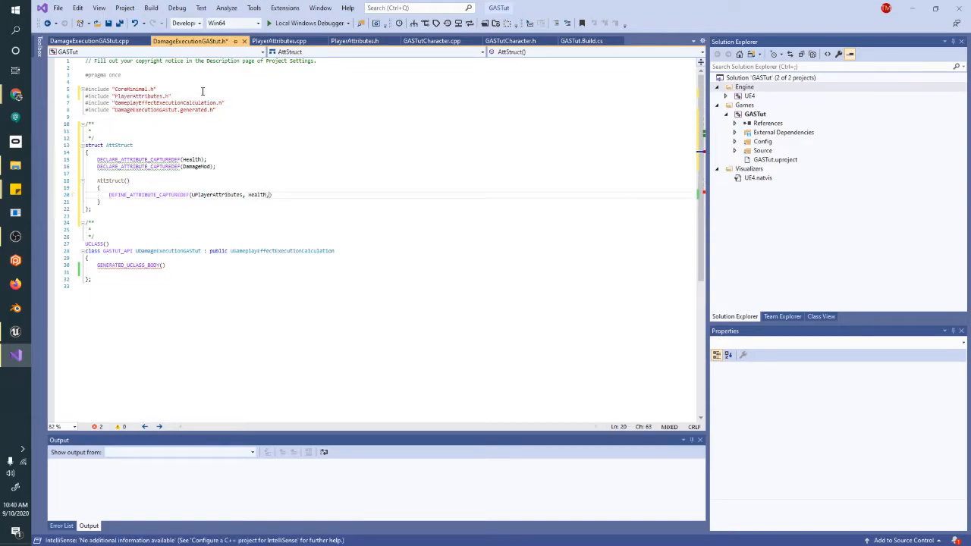
type(",")
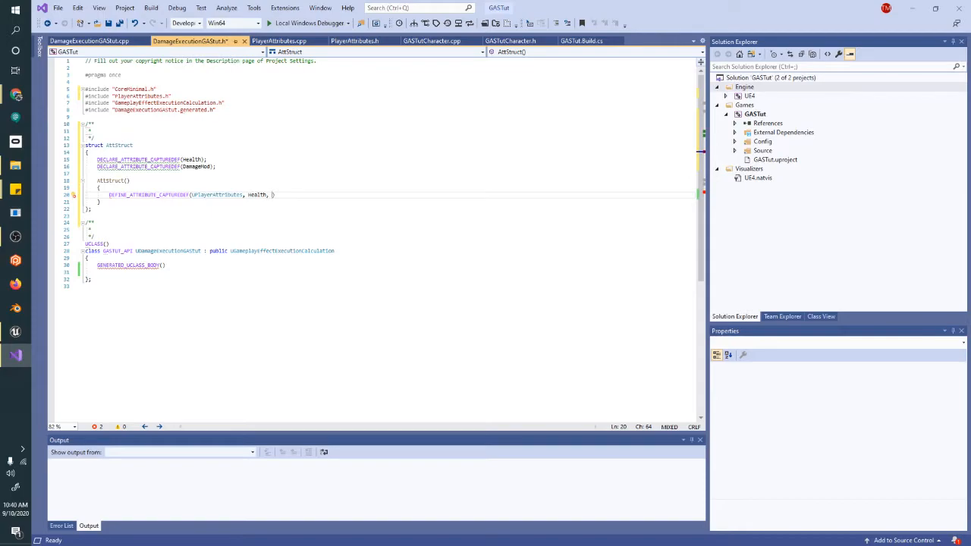
type("Target,")
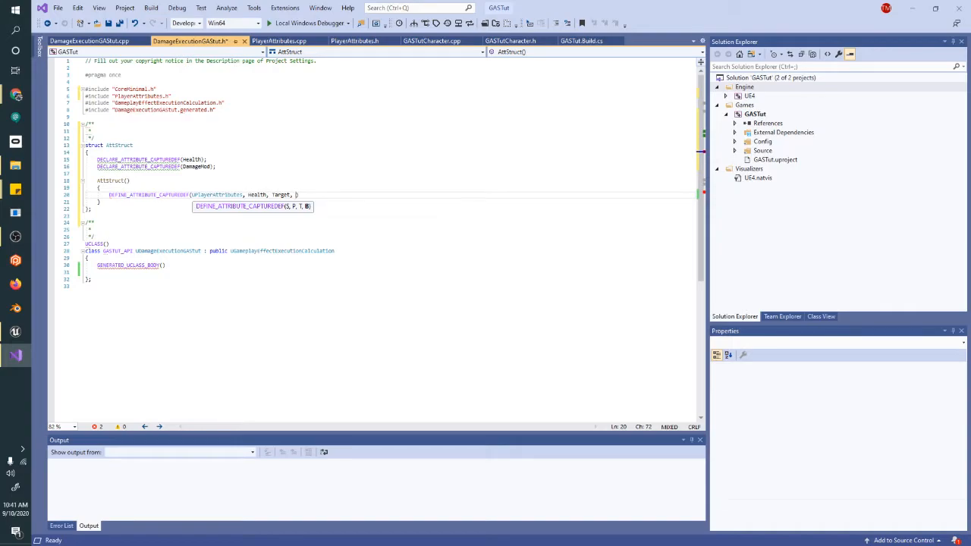
- Finish the Health capture with false, add DamageMod from Source with true, and save
type("false")
type("DEFINE_ATTRIBUTE_CAPTUREDEF(UPlayerAttributes, DamageMod, Source, true);")
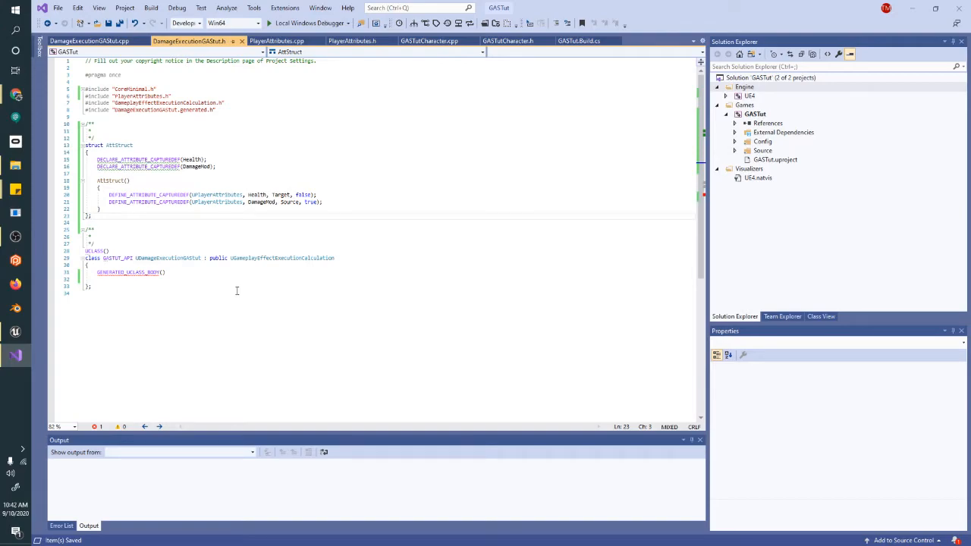
- In the constructor, create AttStruct Attributes and add HealthDef to RelevantAttributesToCapture
left_click(88, 40)
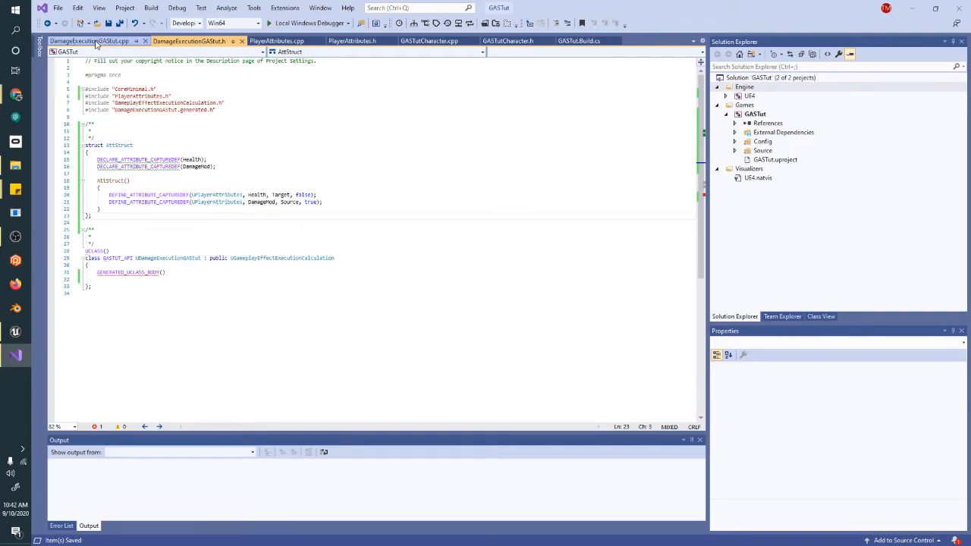
left_click(88, 41)
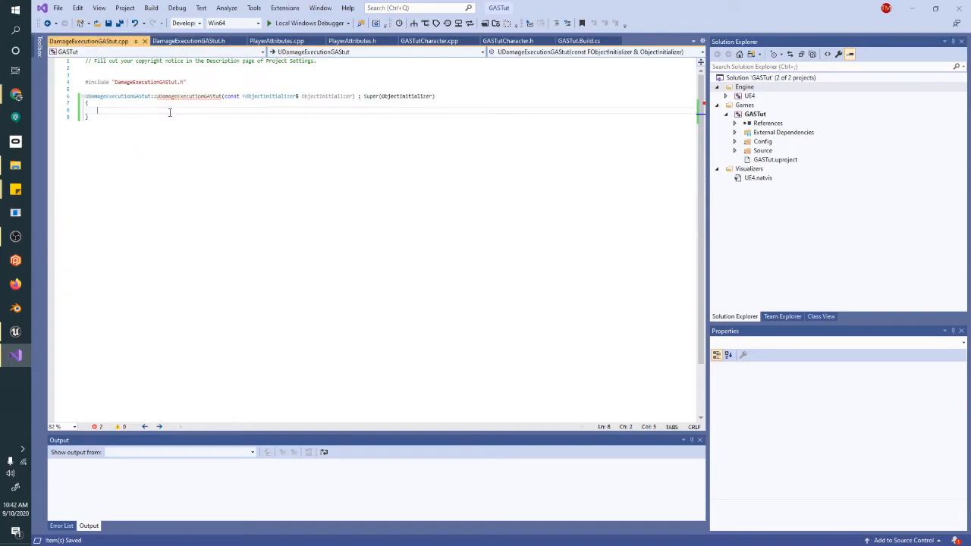
type("AttStruct Attributes;")
type("RelevantAttributesToCapture")
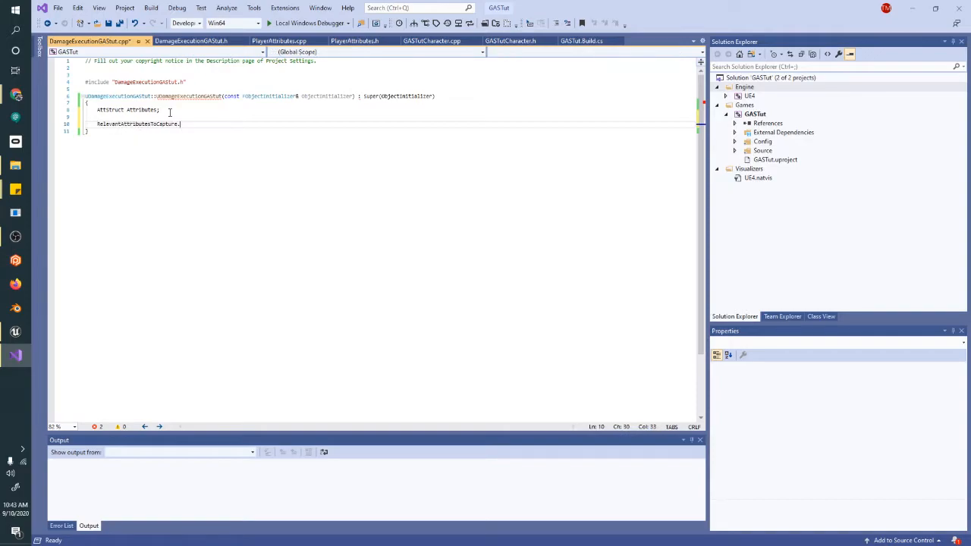
type(".")
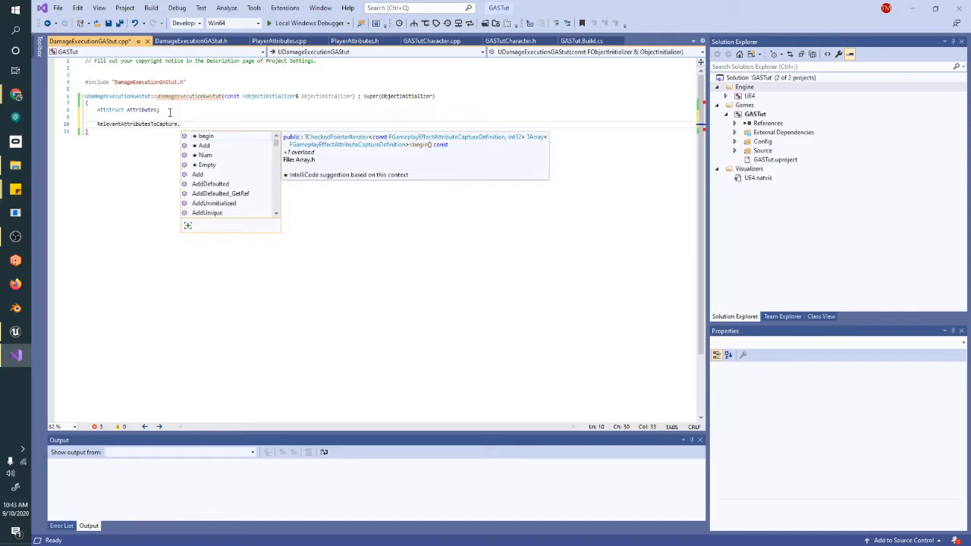
type("Add")
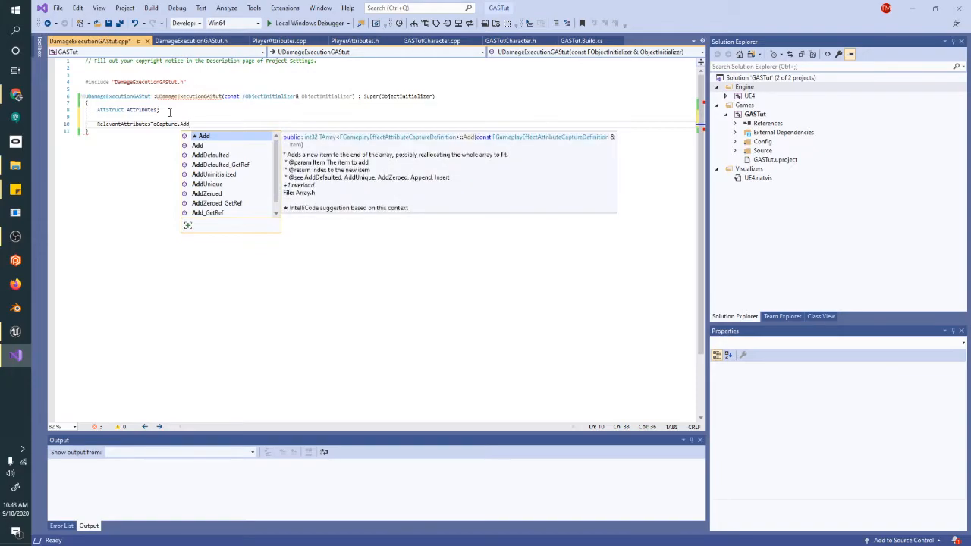
type("(Attributes.HealthDef);")
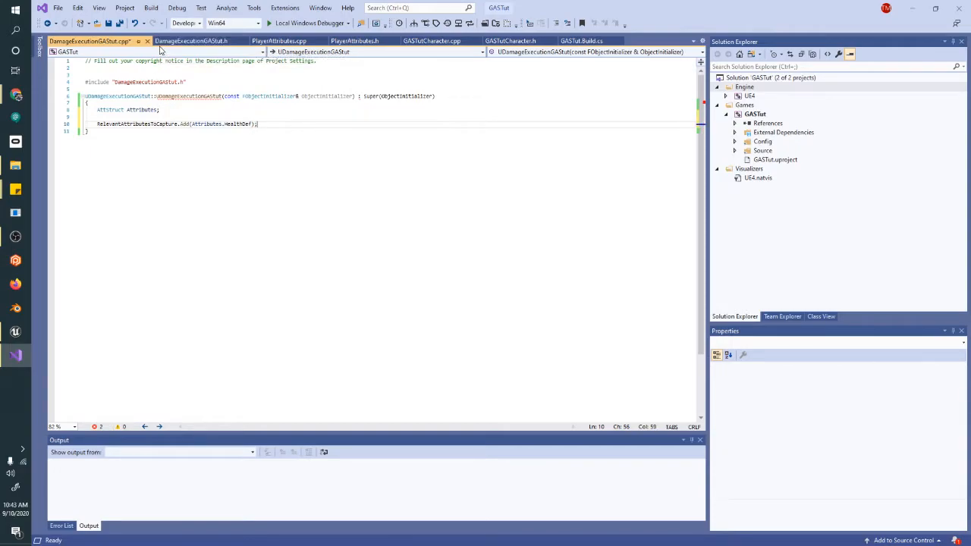
double_click(238, 123)
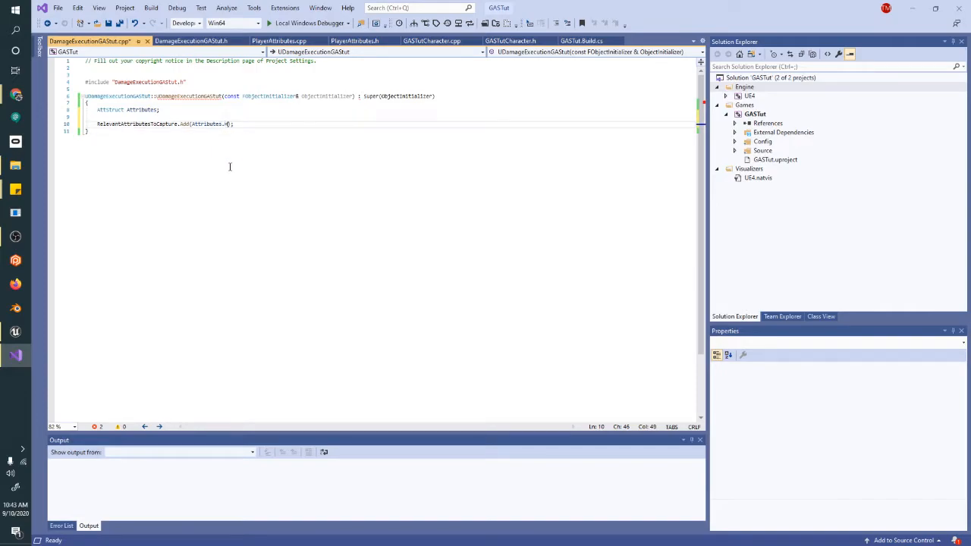
type(".H")
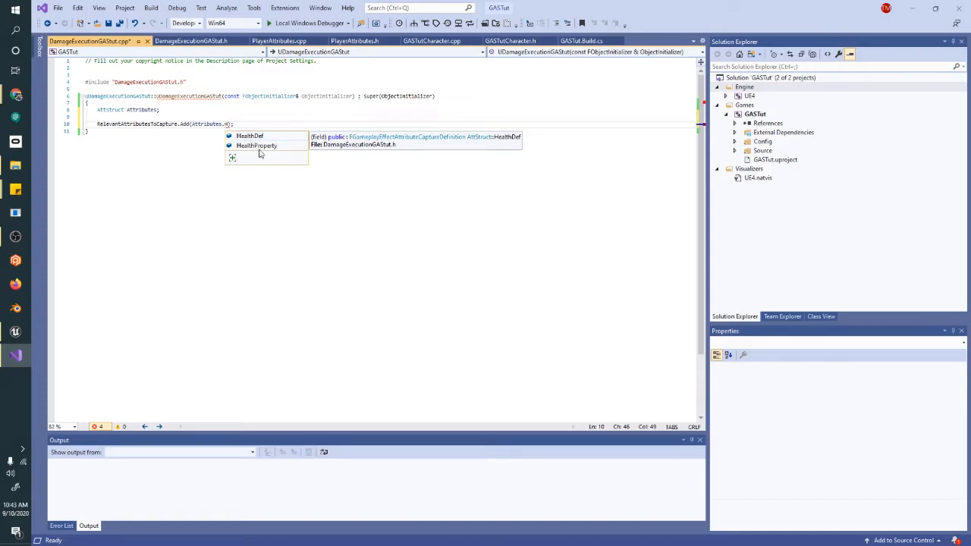
mouse_move(260, 153)
type("ealthDef")
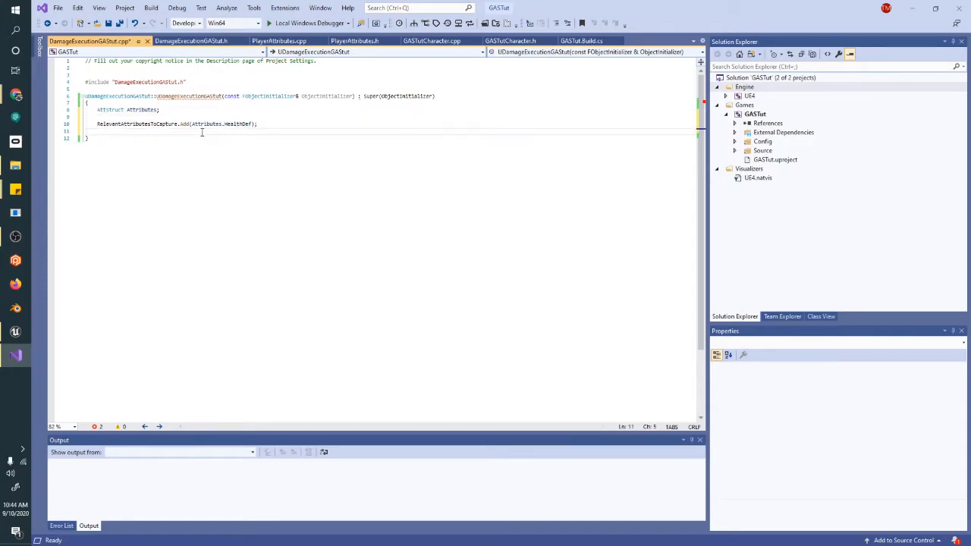
- Add HealthDef to InvalidScopedModifierAttributes and DamageModDef to RelevantAttributesToCapture
type("in")
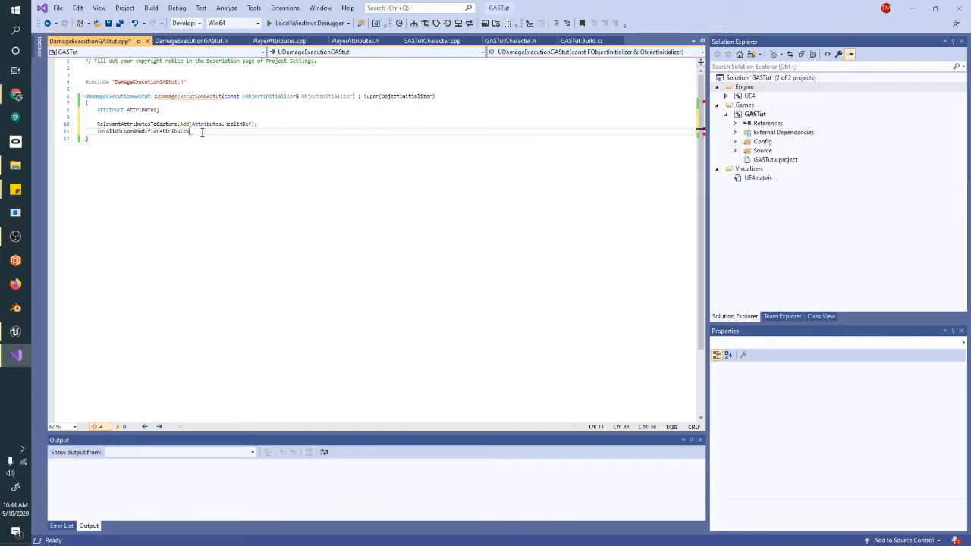
type(".Add(Attributes.HealthDef);")
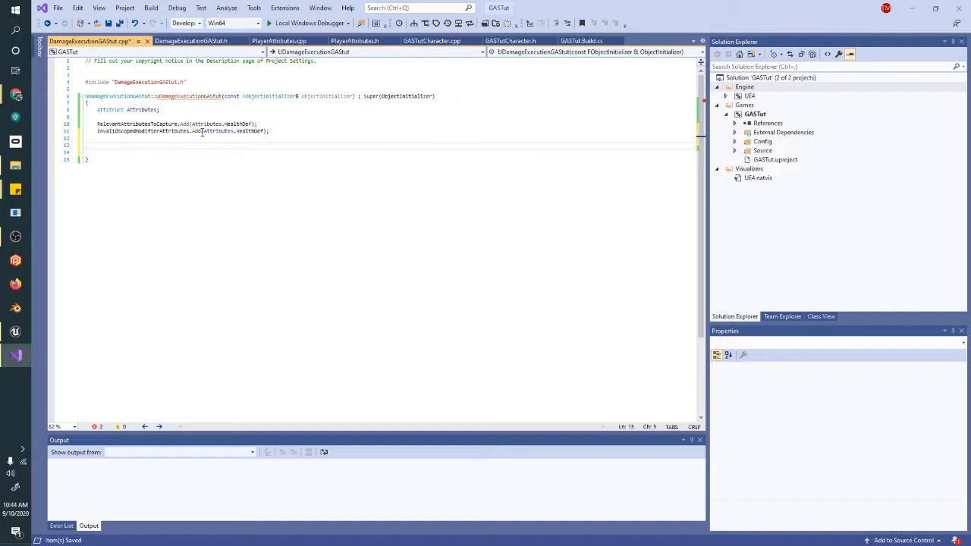
type("RelevantAttributesToCapture.Asd")
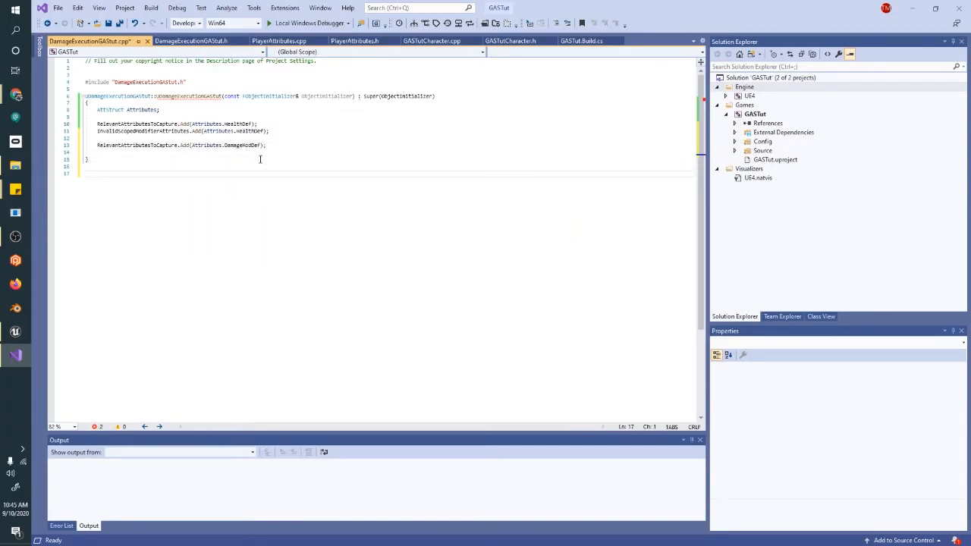
- Move the Execute_Implementation(const FGameplayEffectCustomExecutionParameters&) declaration to the header and define it empty
type("virtual void Execute")
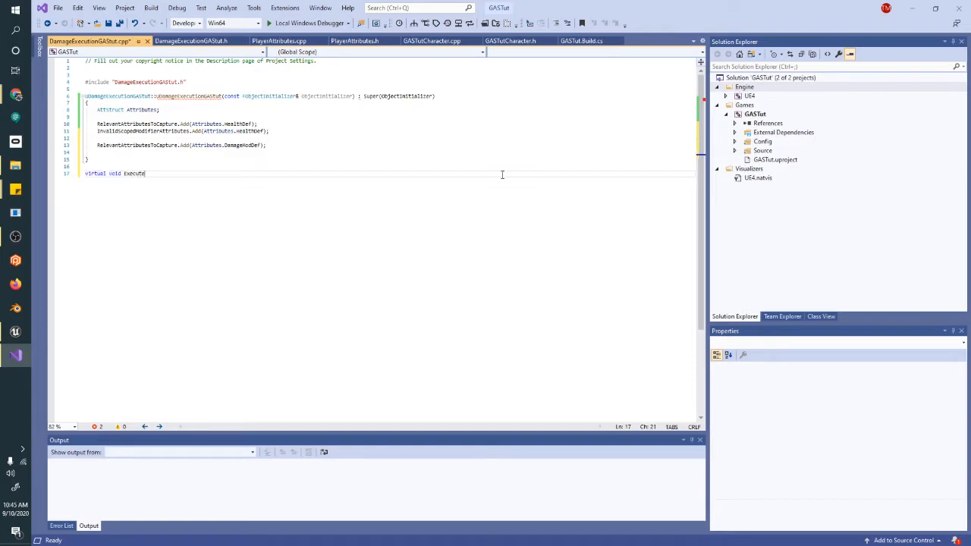
type("_")
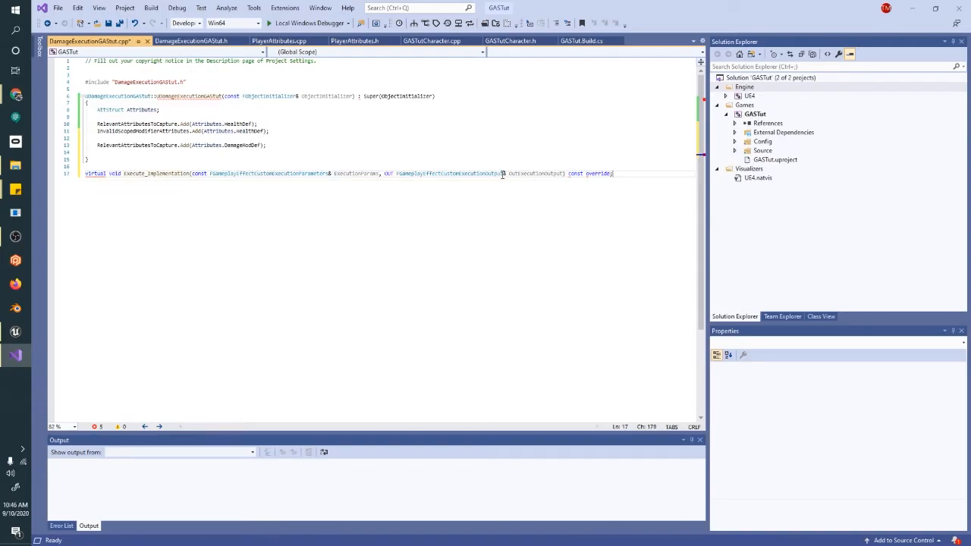
left_click(502, 173)
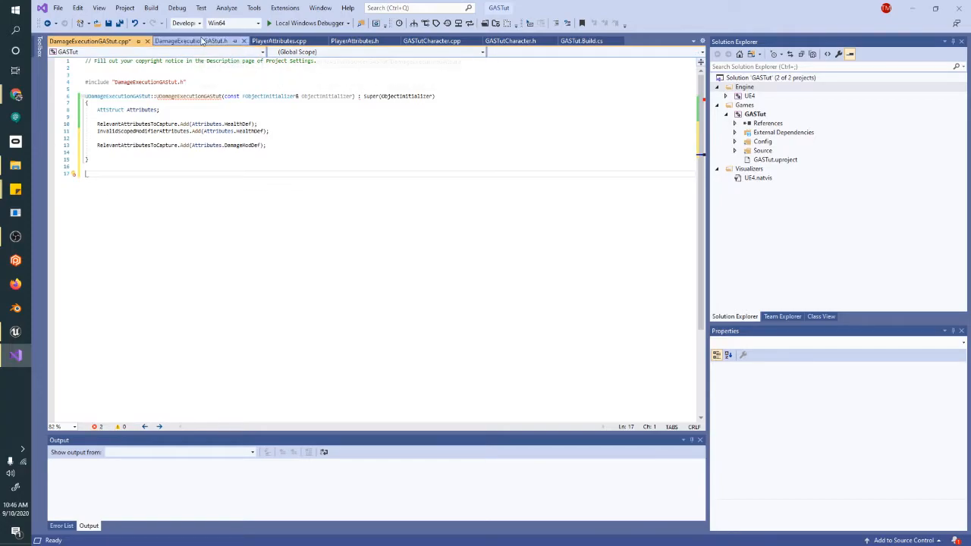
left_click(191, 41)
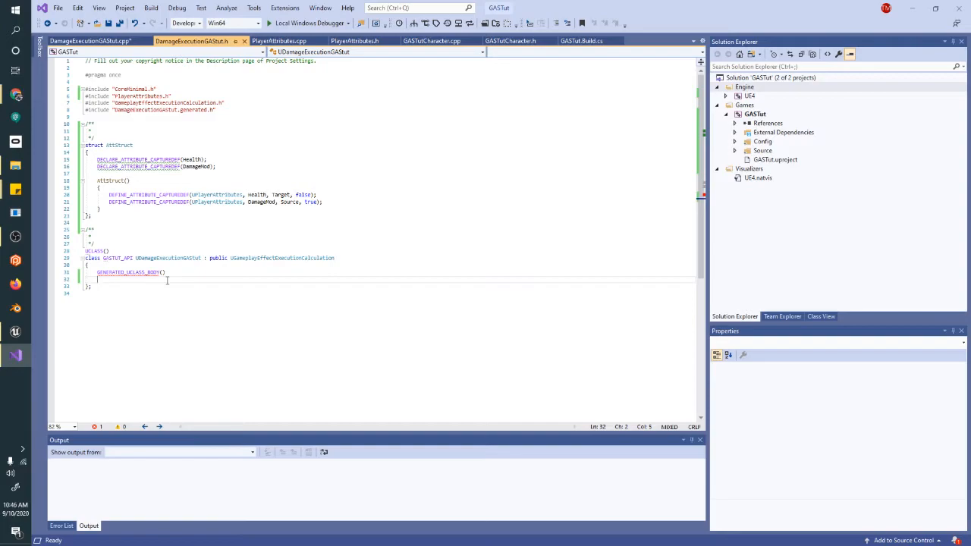
type("virtual void Execute_Implementation(const FGameplayEffectCustomExecutionParameters& ExecutionParams, OUT FGameplayEffectCustomExecutionOutput& OutExecutionOutput) const override;")
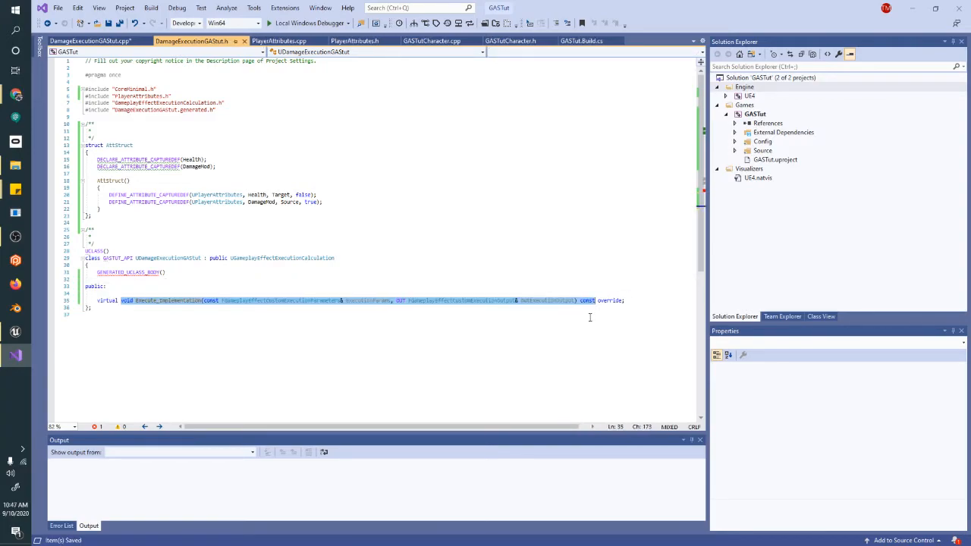
left_click(87, 41)
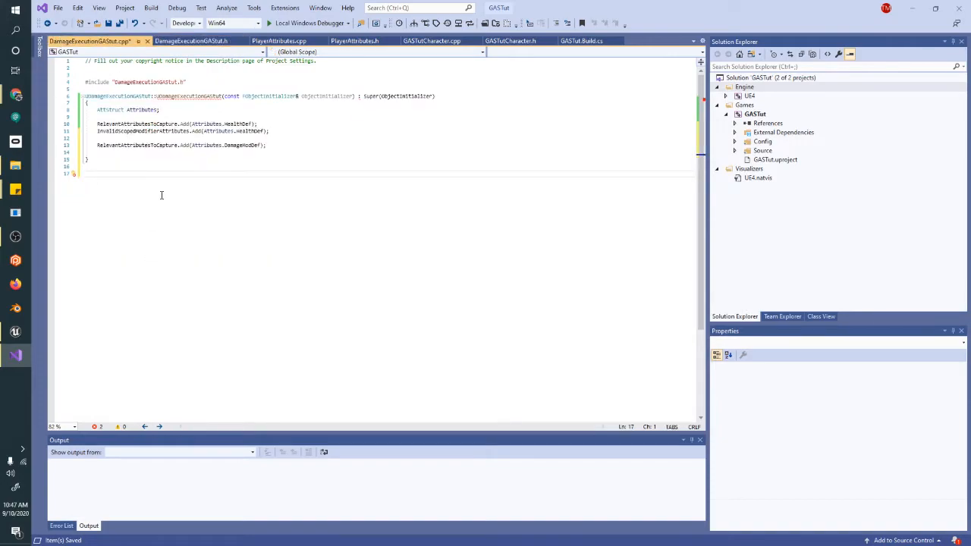
type("void Execute_Implementation(const FGameplayEffectCustomExecutionParameters& ExecutionParams, OUT FGameplayEffectCustomExecutionOutput& OutExecutionOutput) const")
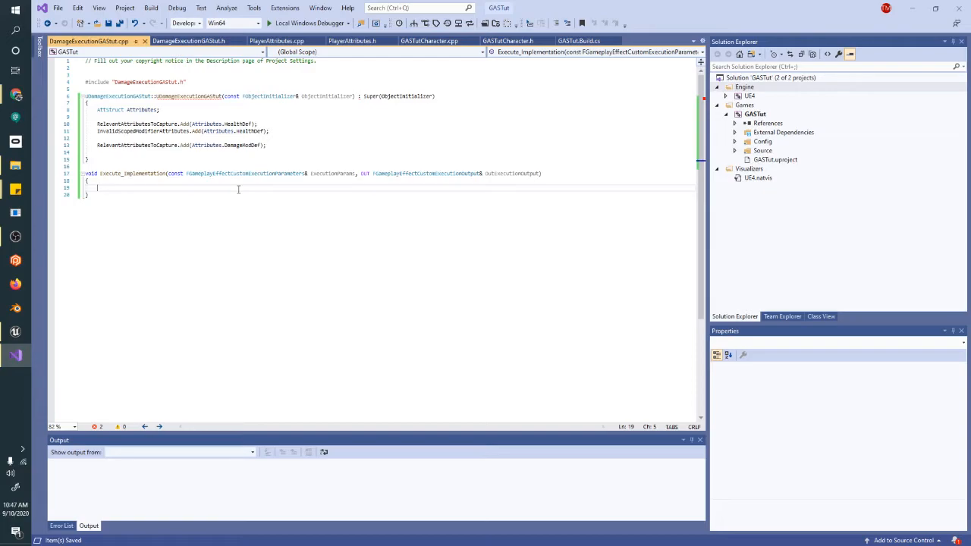
- Declare Spec from GetOwningSpec, target/source ASCs, avatar actors and captured tag containers
type("Atts")
type("const FGameplayEffectSpe")
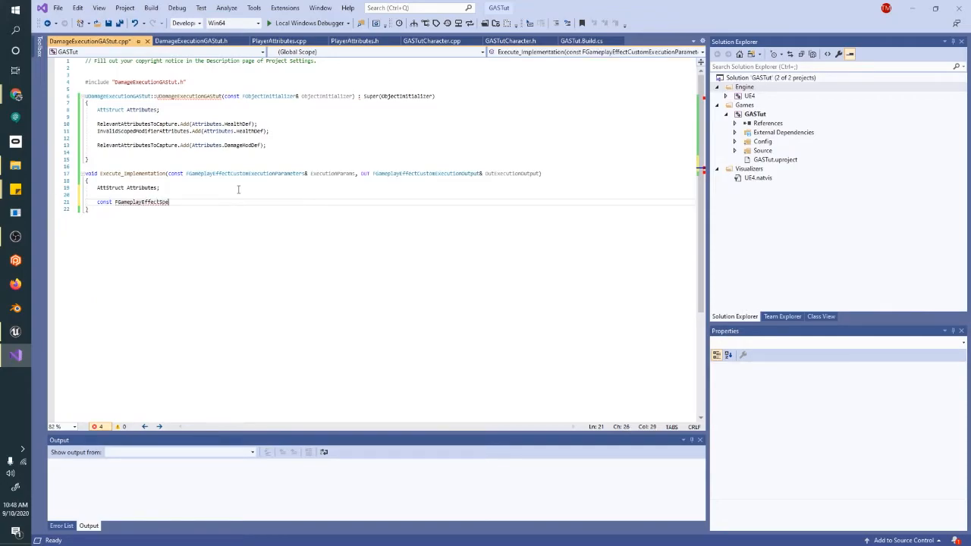
type("* Spec = ExecutionParams.GetOwningSpec();")
type("UAbilitySystemComponent* TargetASC = ExecutionParams")
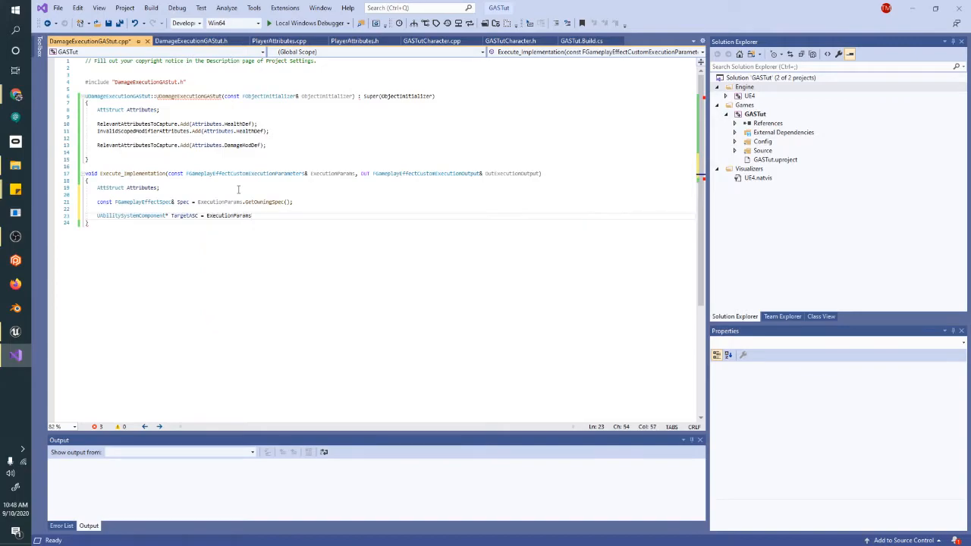
type("GetTargetAbilitySystemComponent();")
type("Source")
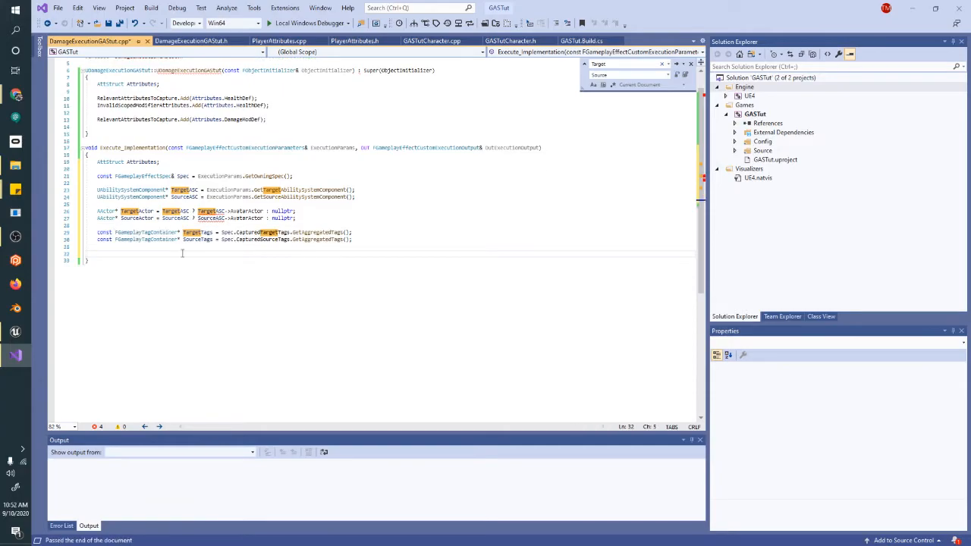
- Fill FAggregatorEvaluateParameters with target/source tags and capture Health and DamageMod magnitudes
type("FAggregat")
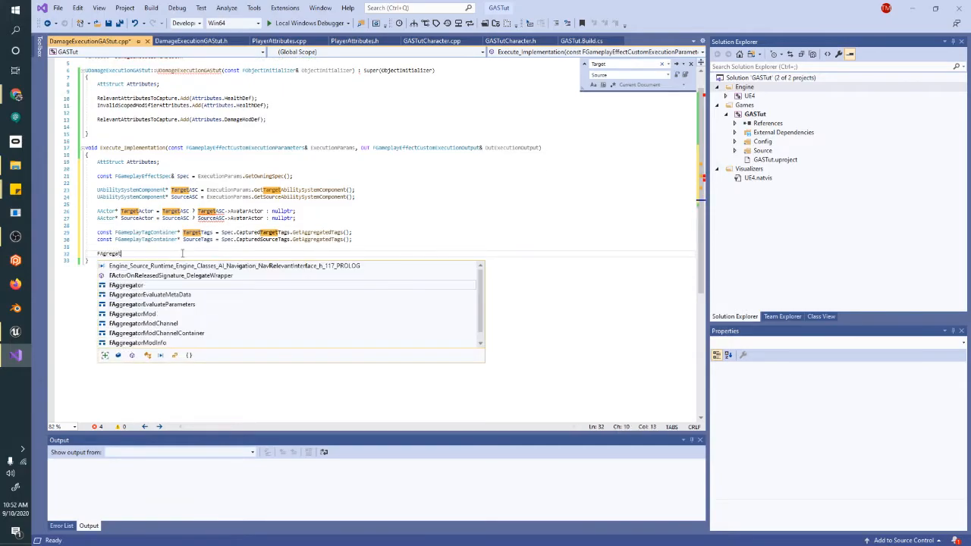
type("rE")
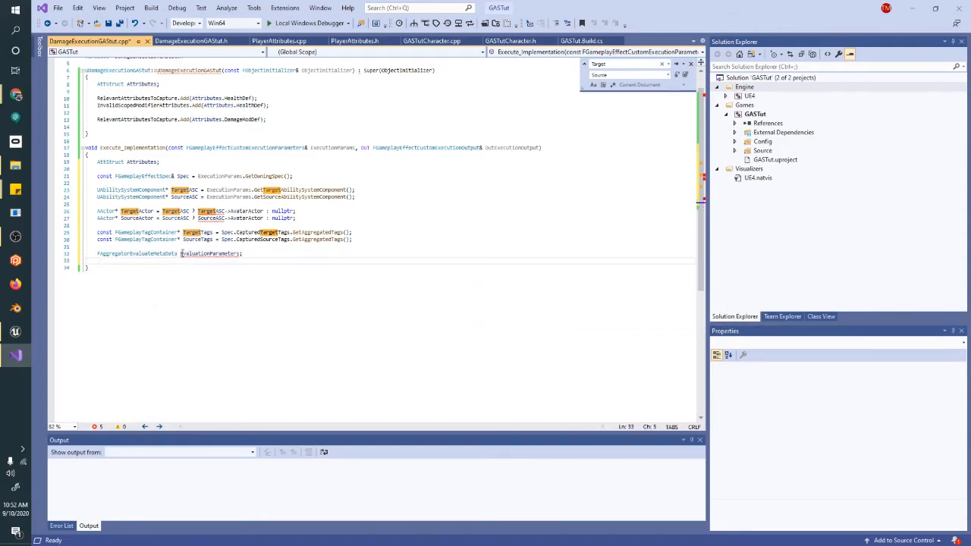
type("EvaluationParameters.TargetTags =")
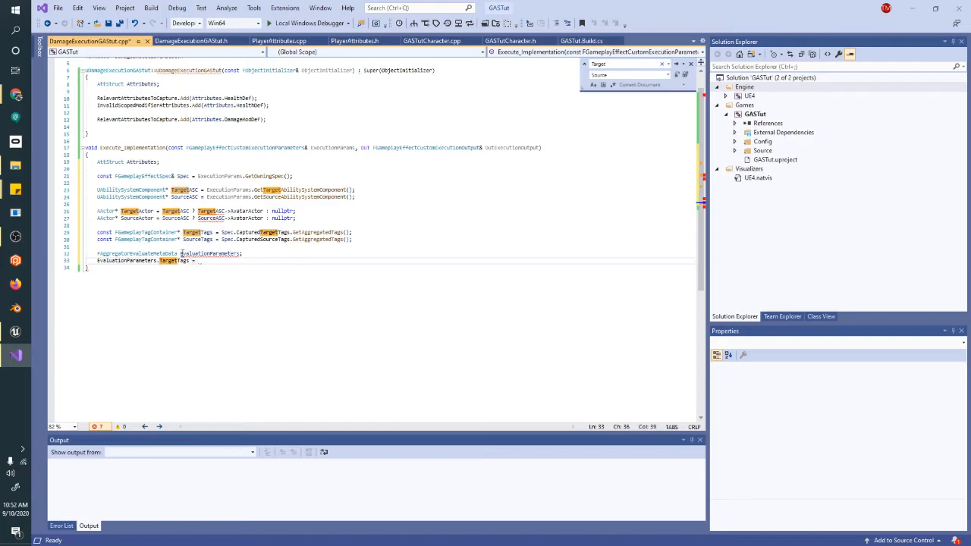
type("TargetTags;")
type("ExecutionParams.AttemptCalculateCapturedAttributeMagnitude")
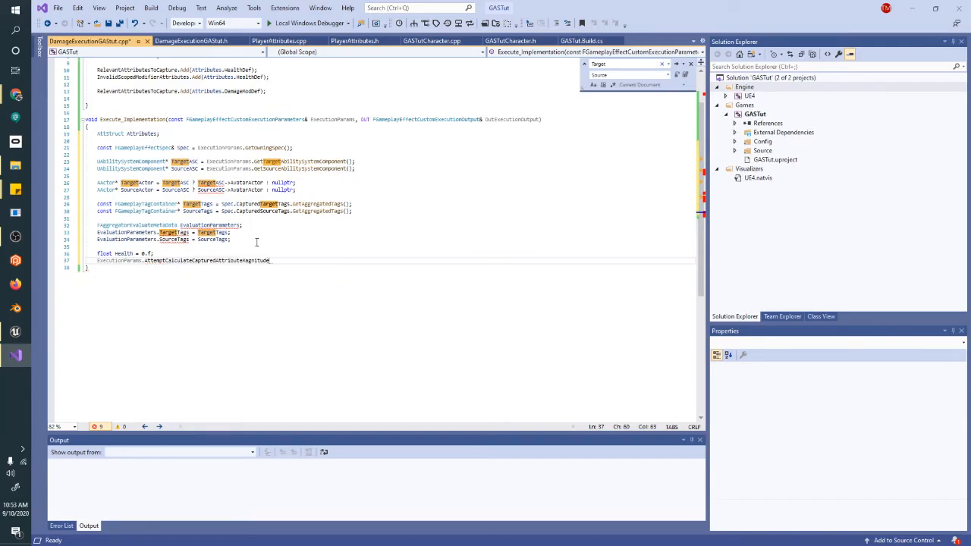
type("Attributes.HealthDef, EvaluationParameters, Health);")
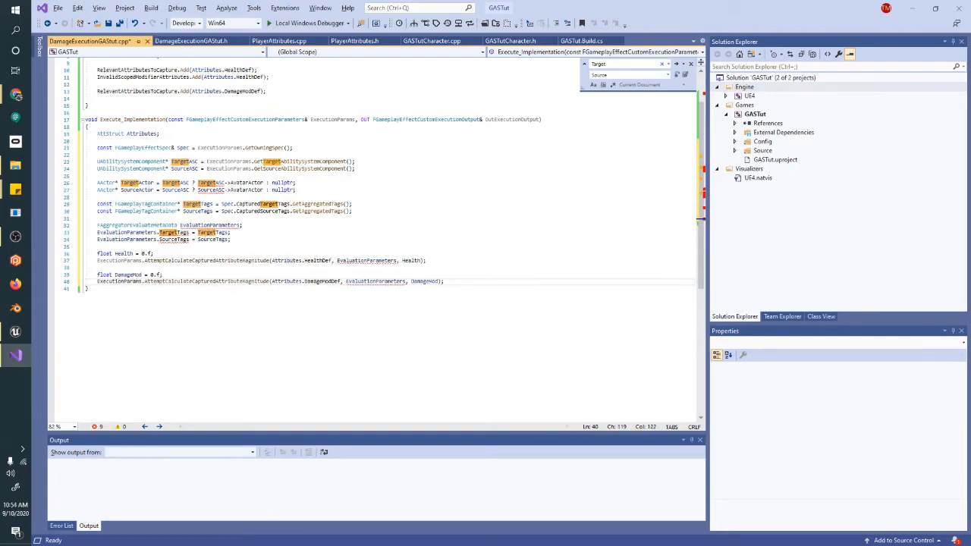
- Declare 'float DamageDone = 10 * DamageMod;' after the DamageMod capture
key("enter")
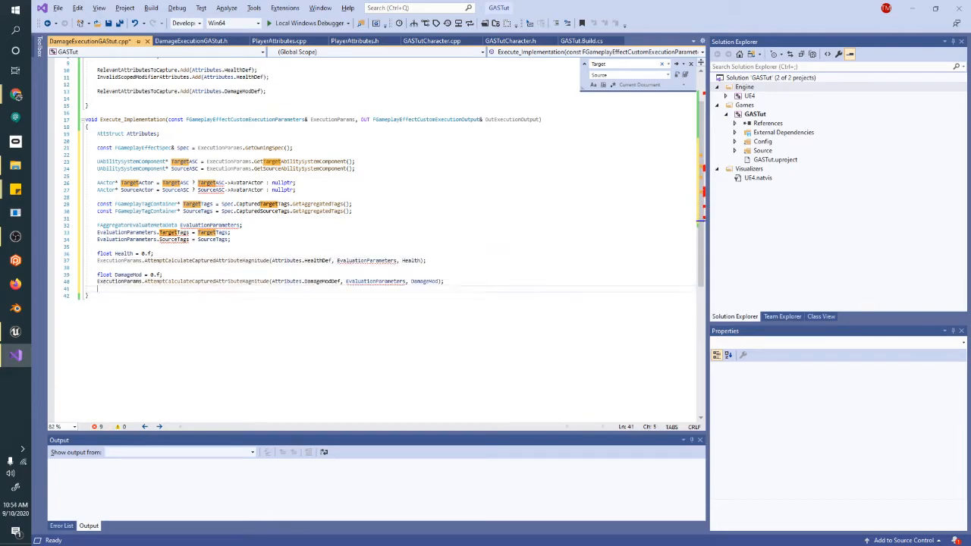
key("enter")
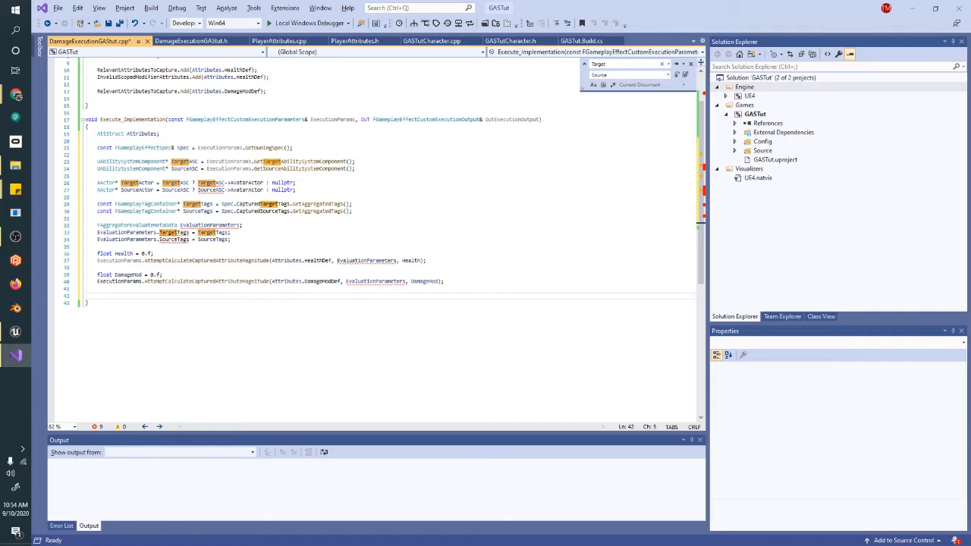
type("float Damage")
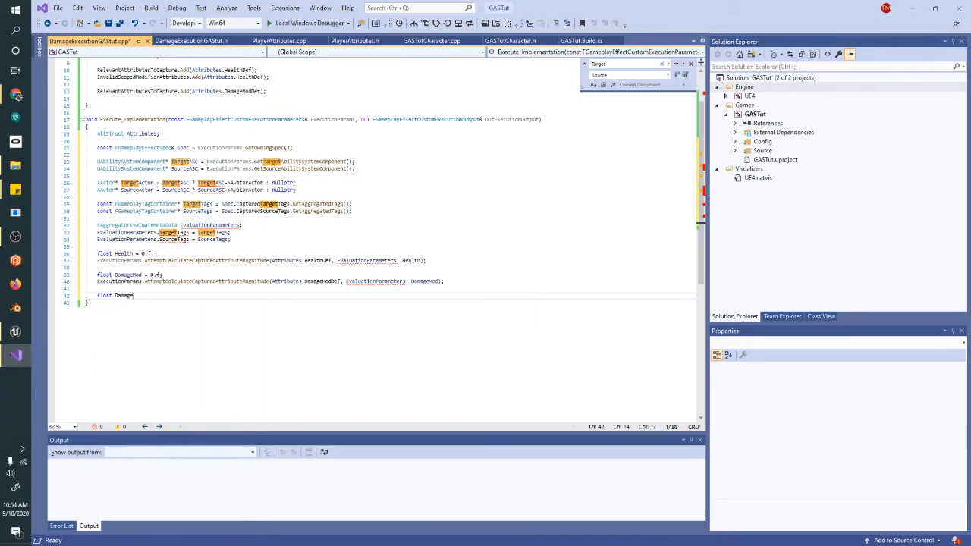
type("Done")
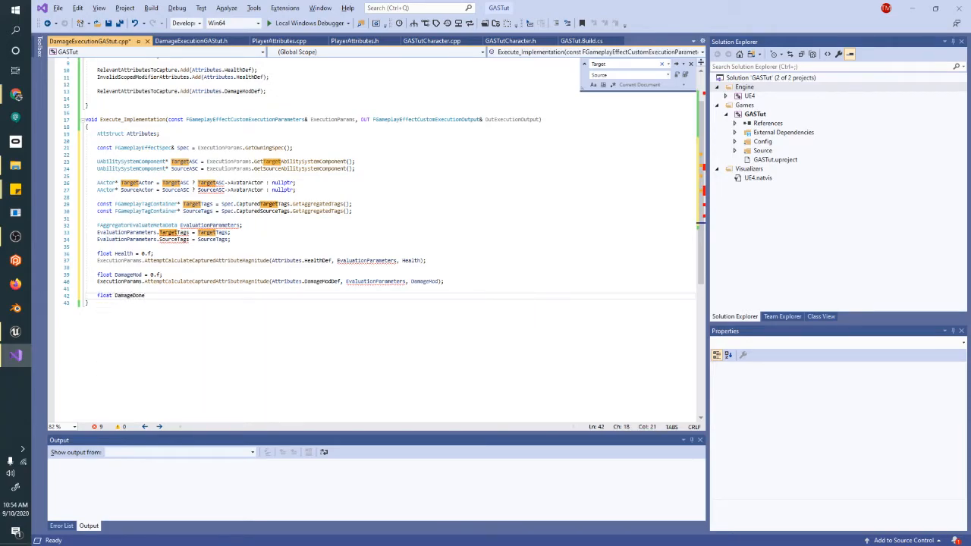
type("=")
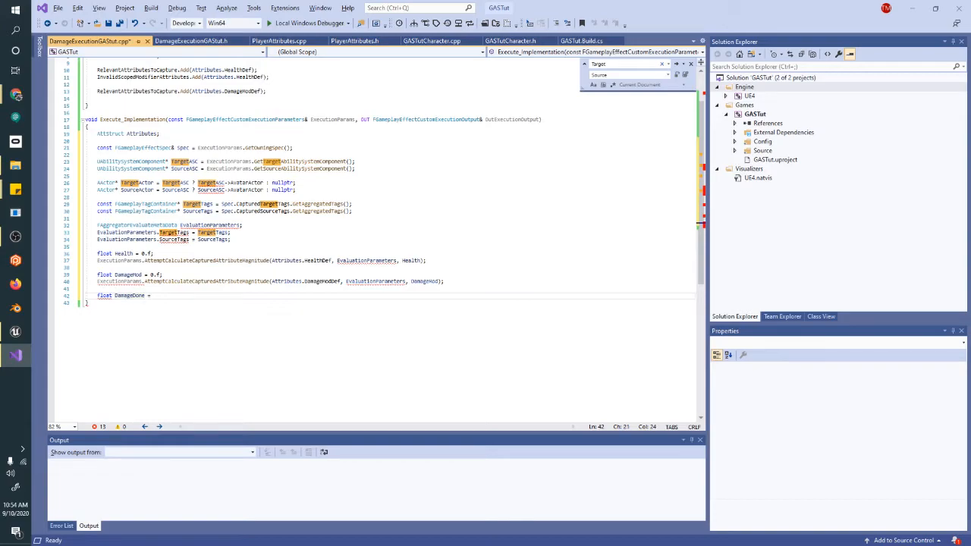
type("10 *")
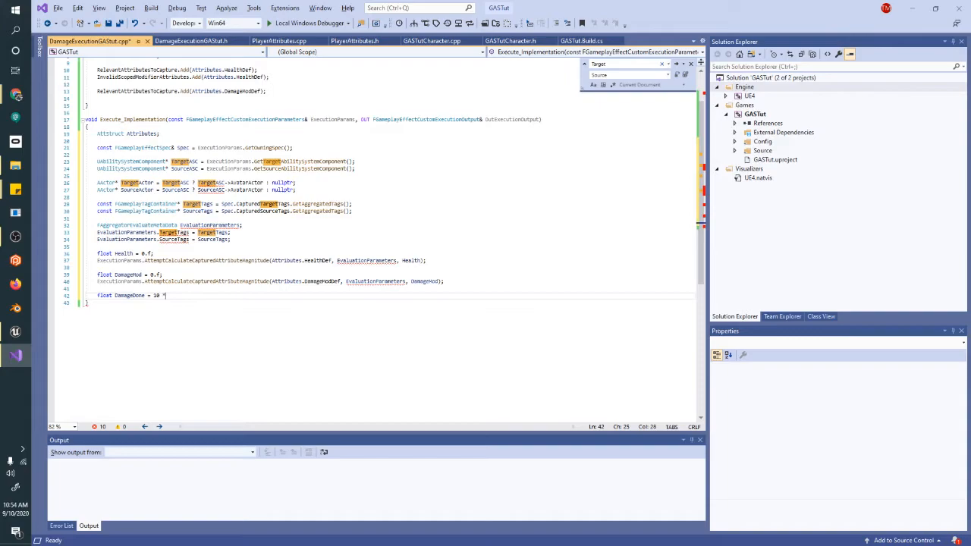
type("DamageMod;")
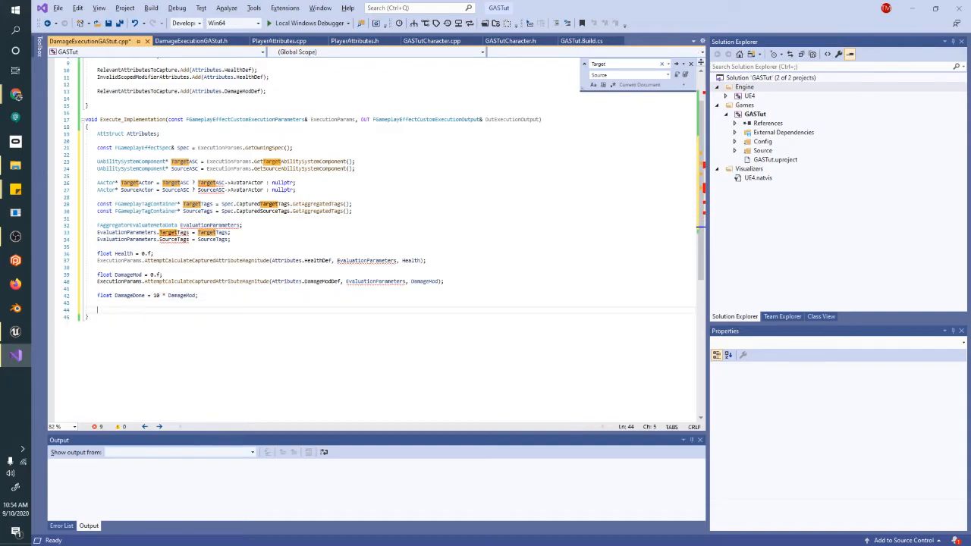
- Add OutExecutionOutput.AddOutputModifier with HealthProperty, Additive, -DamageDone
type("OutExec")
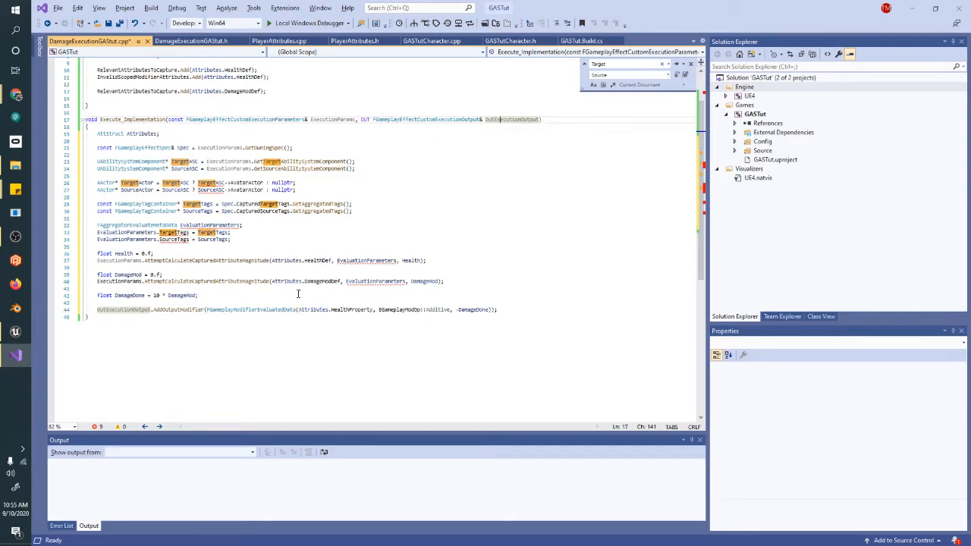
double_click(123, 309)
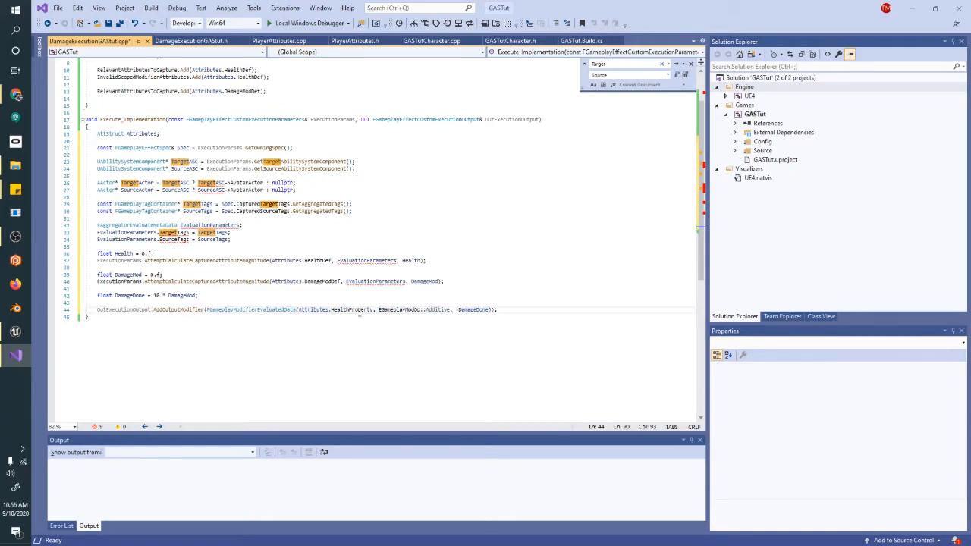
double_click(473, 309)
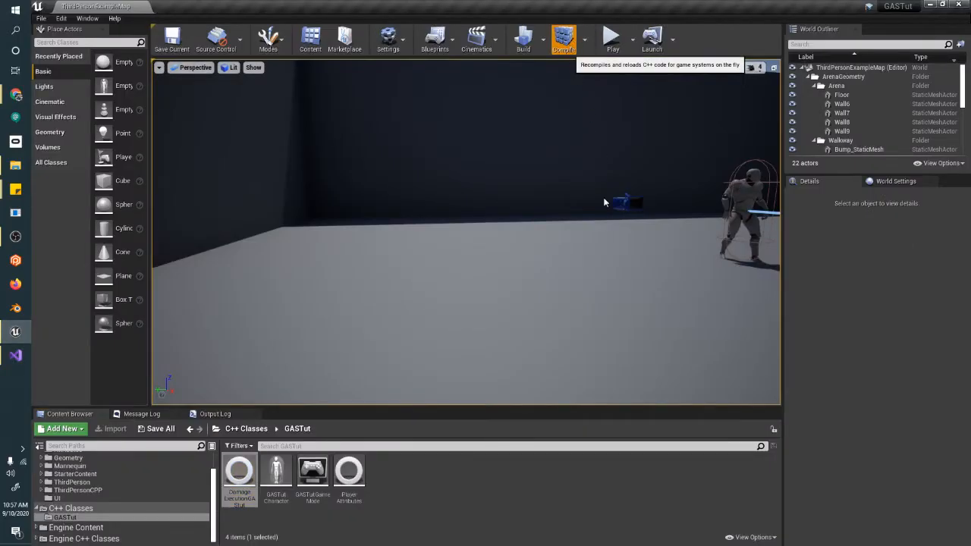
- Compile the game code and see it fail with undefined UAbilitySystemComponent errors
left_click(563, 39)
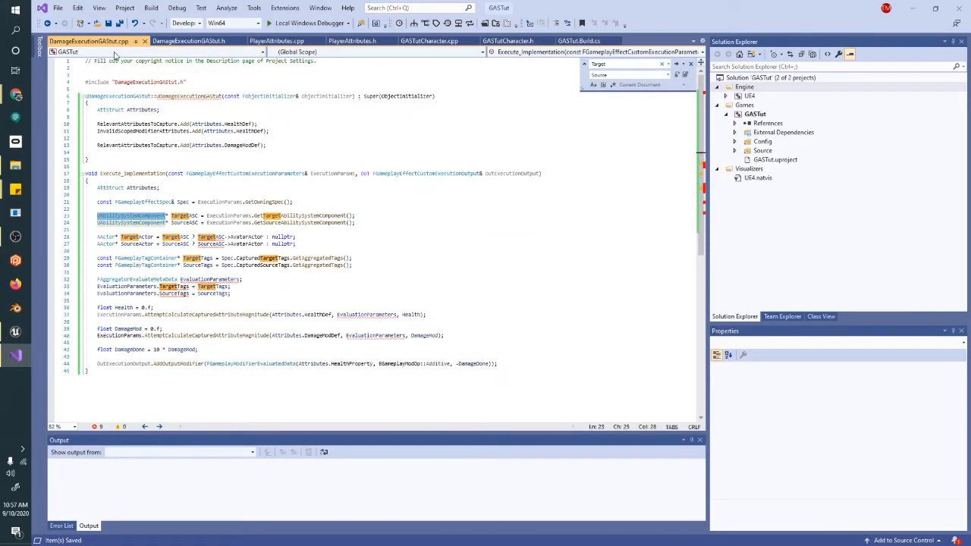
left_click(189, 40)
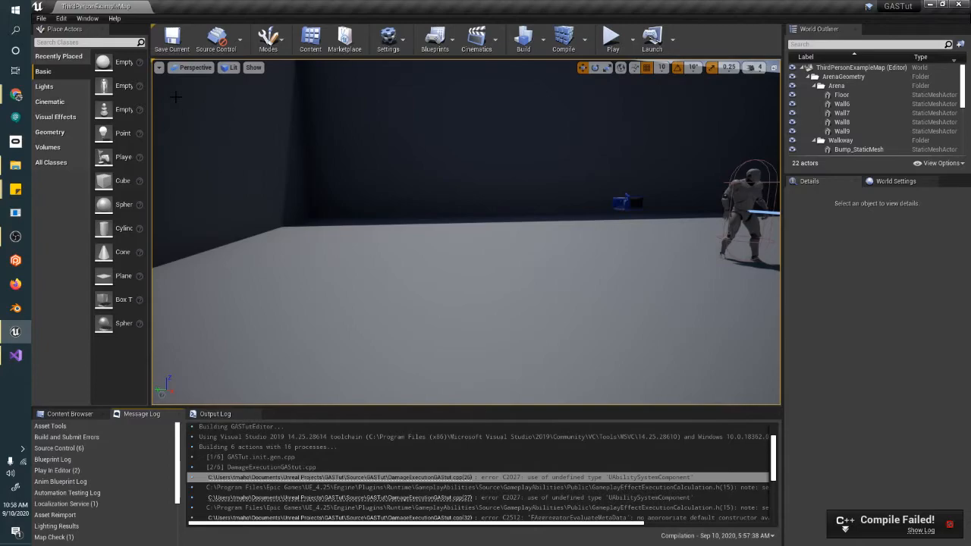
left_click(563, 38)
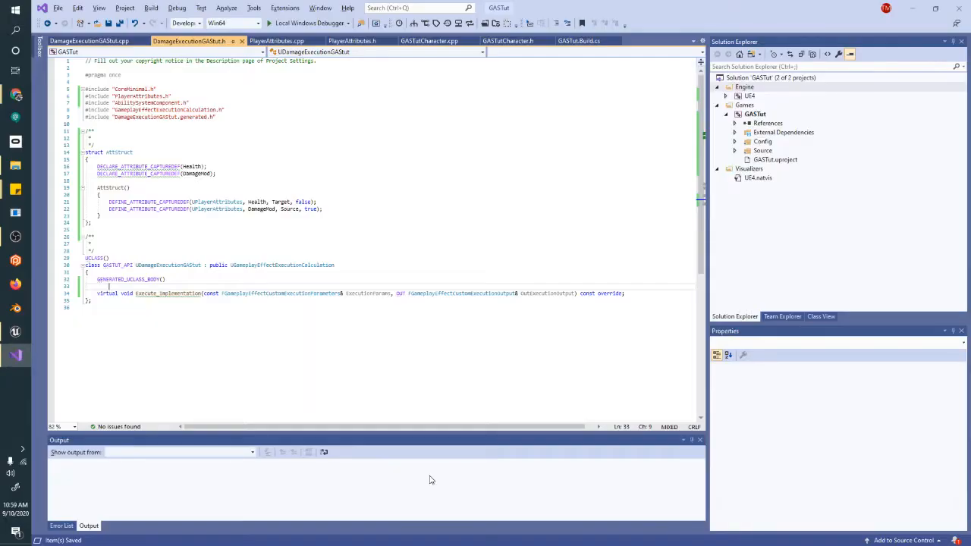
- Qualify Execute_Implementation with UDamageExecutionGAStut:: and mark it const in the .cpp
left_click(89, 40)
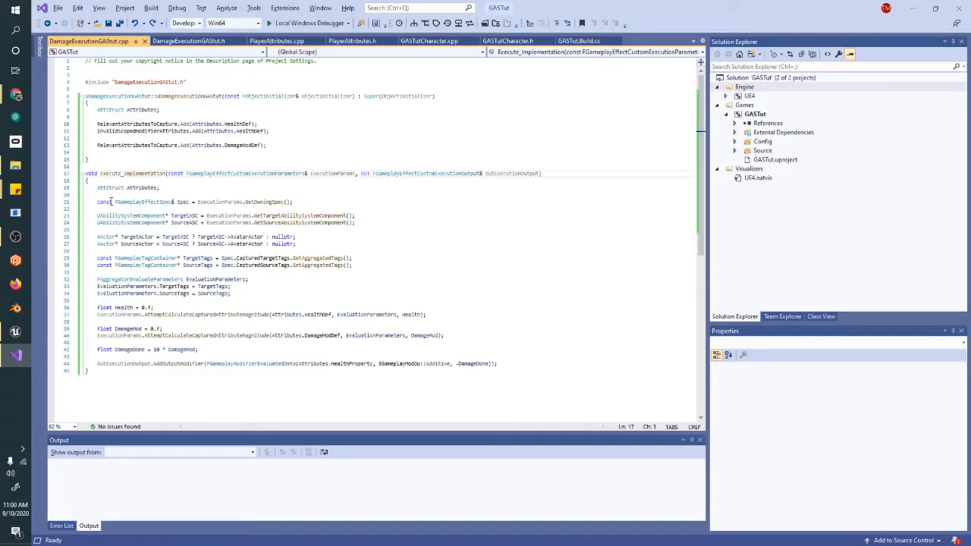
double_click(133, 173)
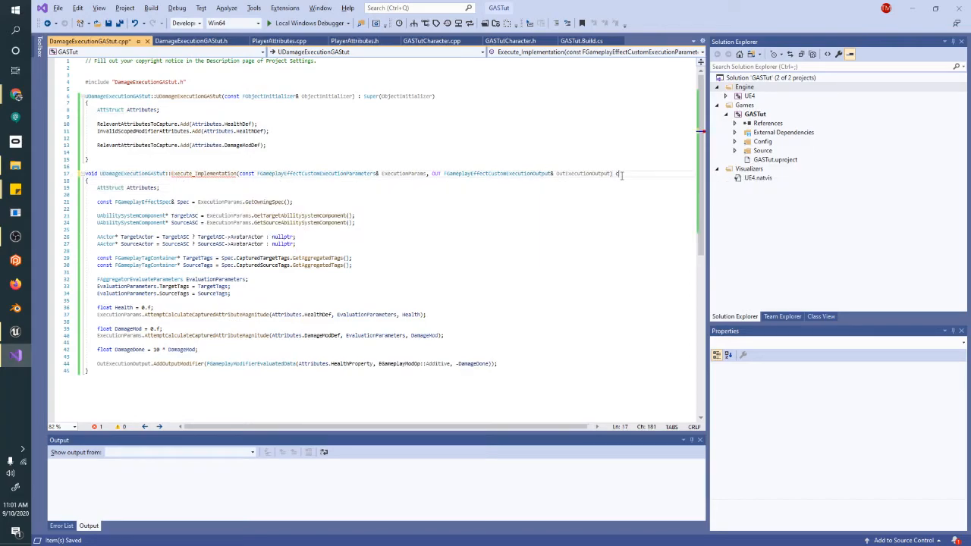
type("const")
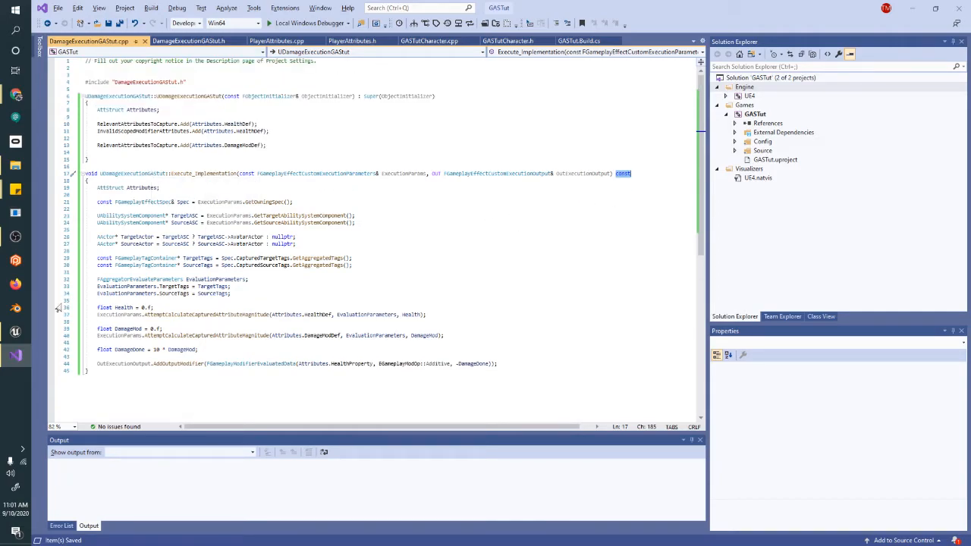
- Recompile the corrected C++ code and start a new Blueprint Class in PlayerAbilities
left_click(15, 331)
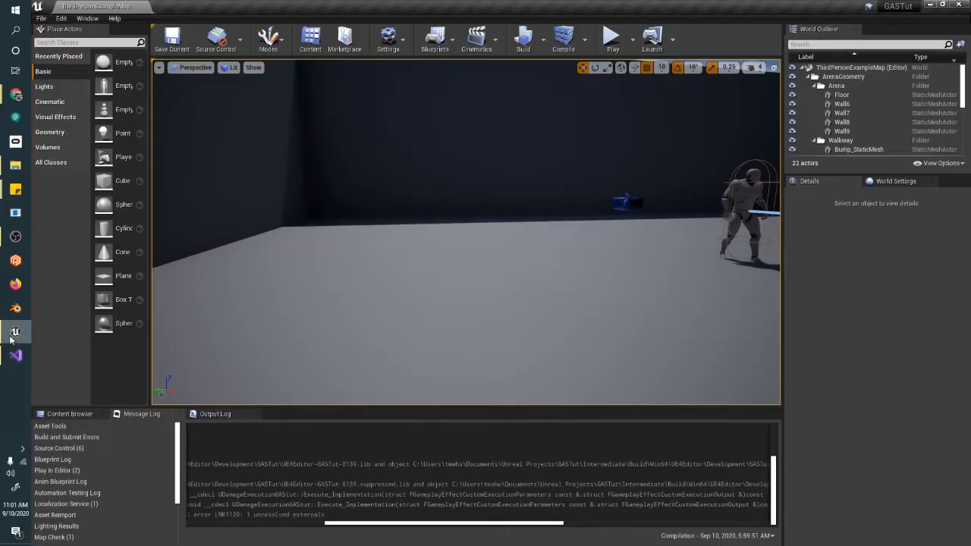
left_click(563, 38)
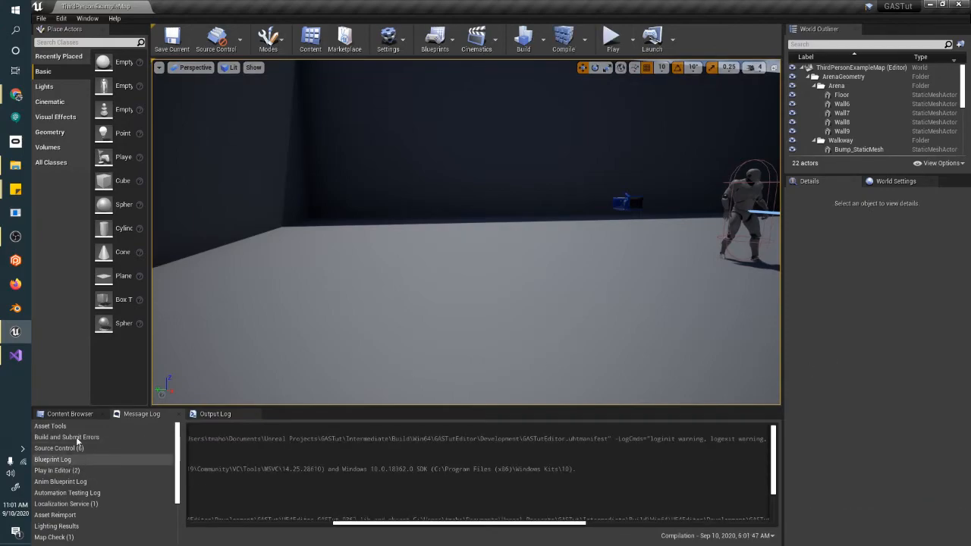
left_click(69, 413)
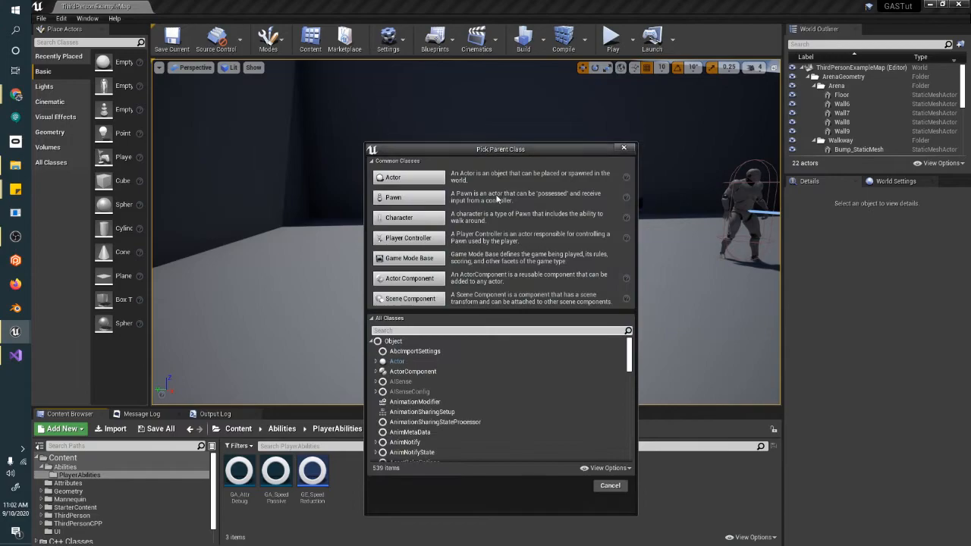
- Create a GameplayEffect-based Blueprint named GE_DirectDamage and open its editor
type("gameplaye")
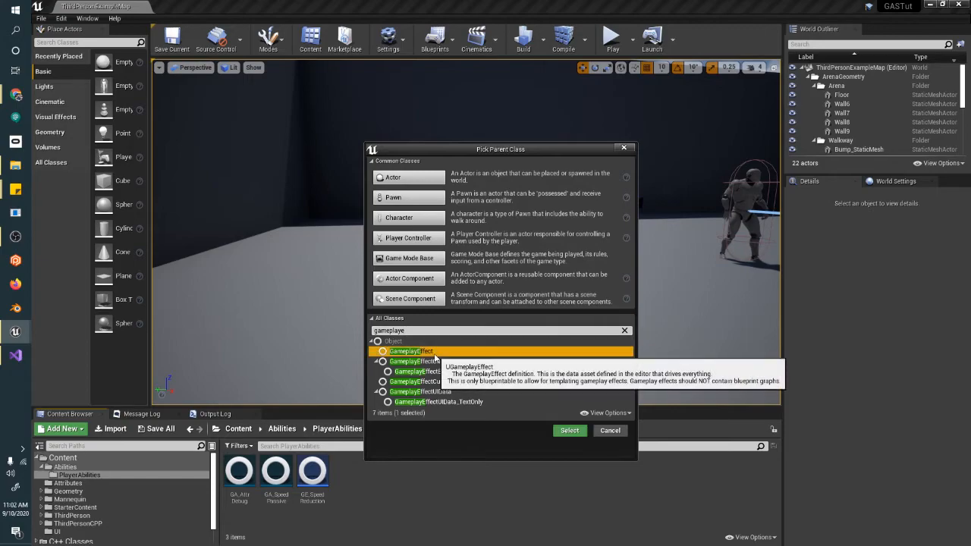
left_click(569, 430)
type("GE_Direc")
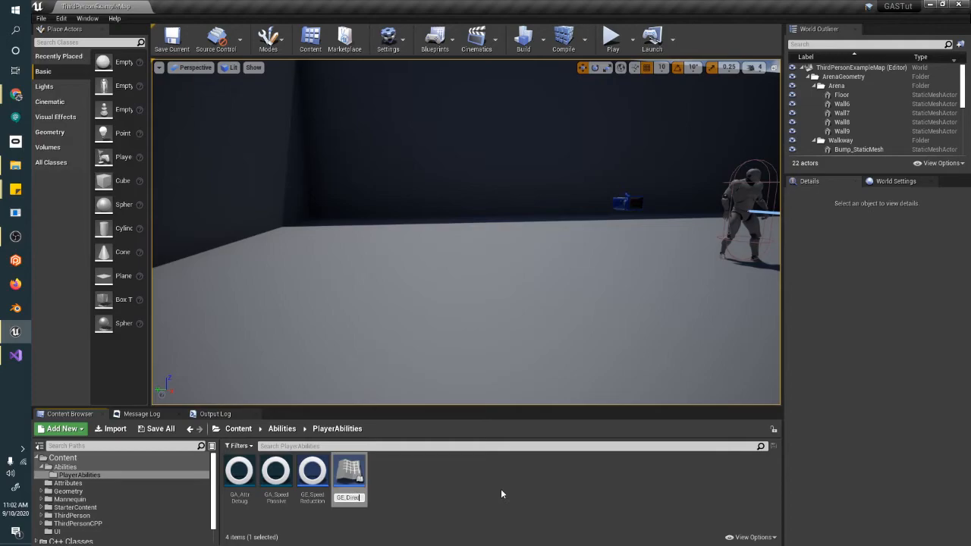
left_click(312, 471)
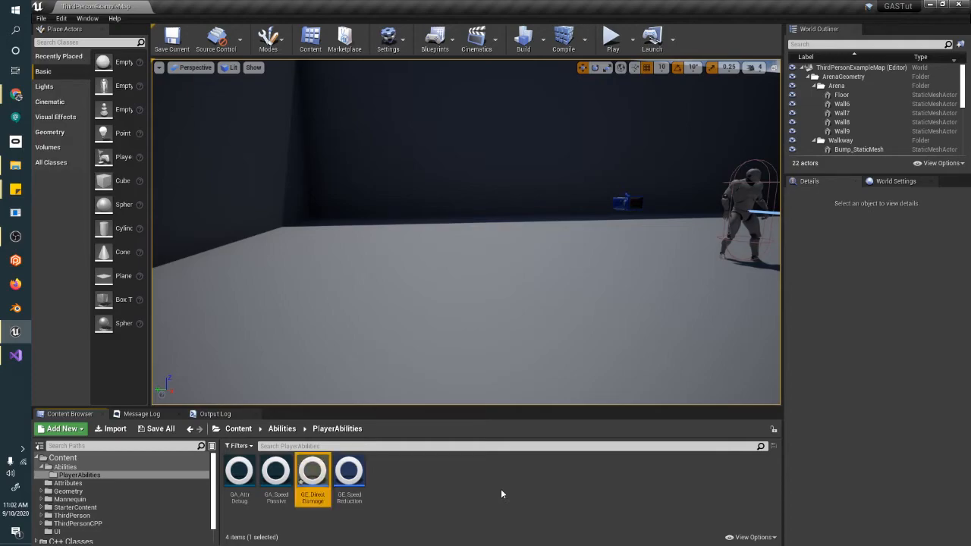
double_click(312, 471)
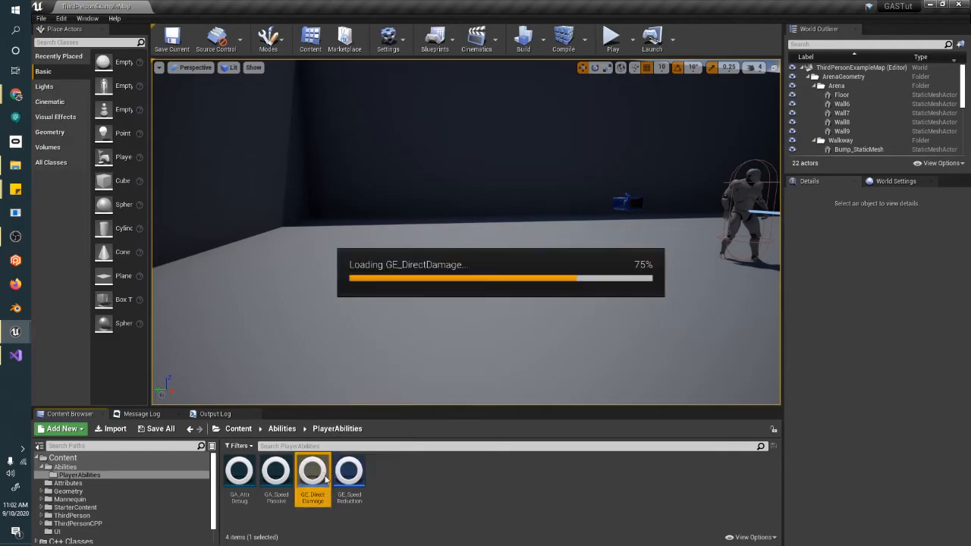
double_click(313, 471)
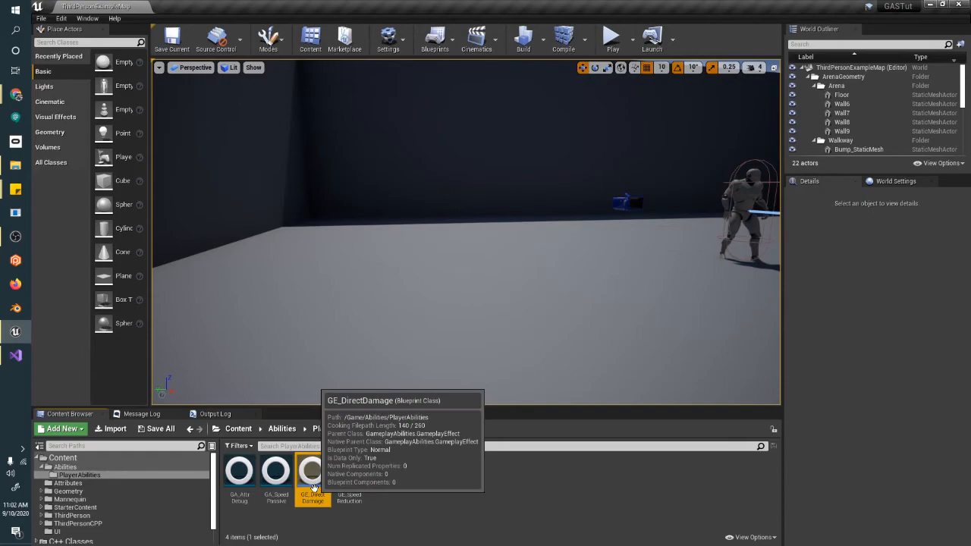
double_click(312, 471)
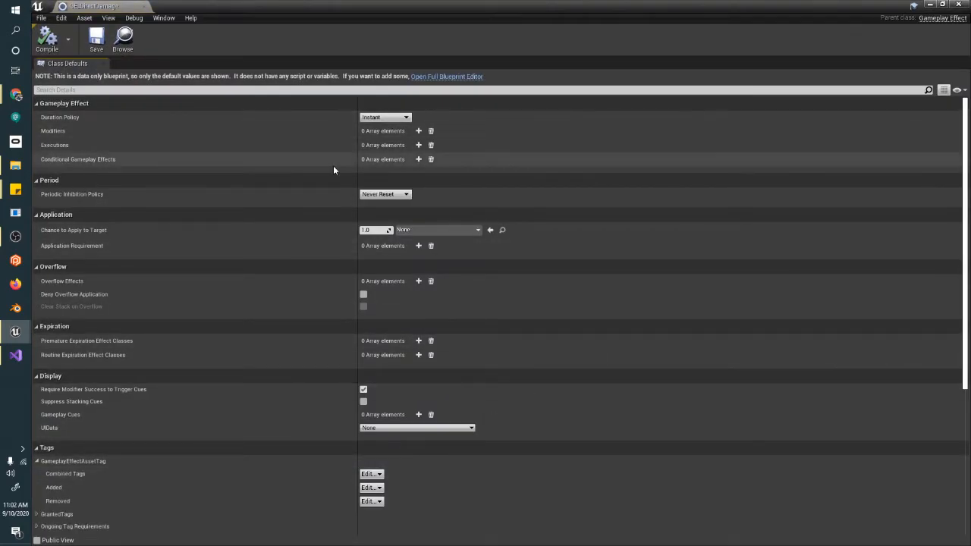
mouse_move(325, 148)
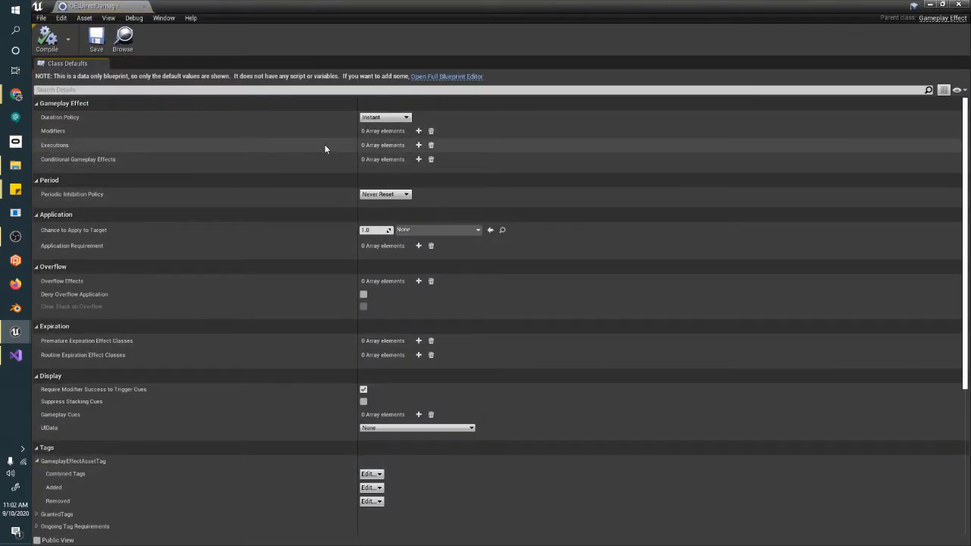
mouse_move(215, 355)
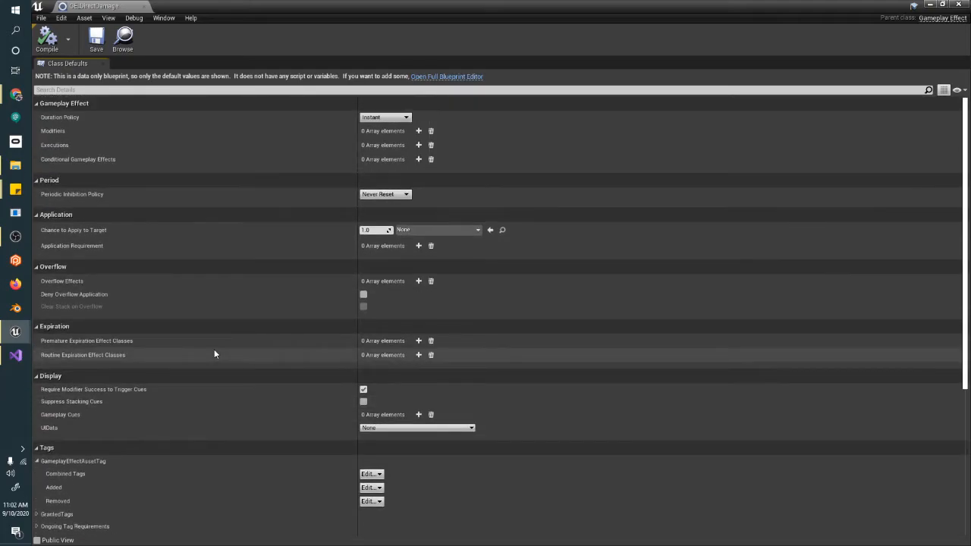
mouse_move(499, 156)
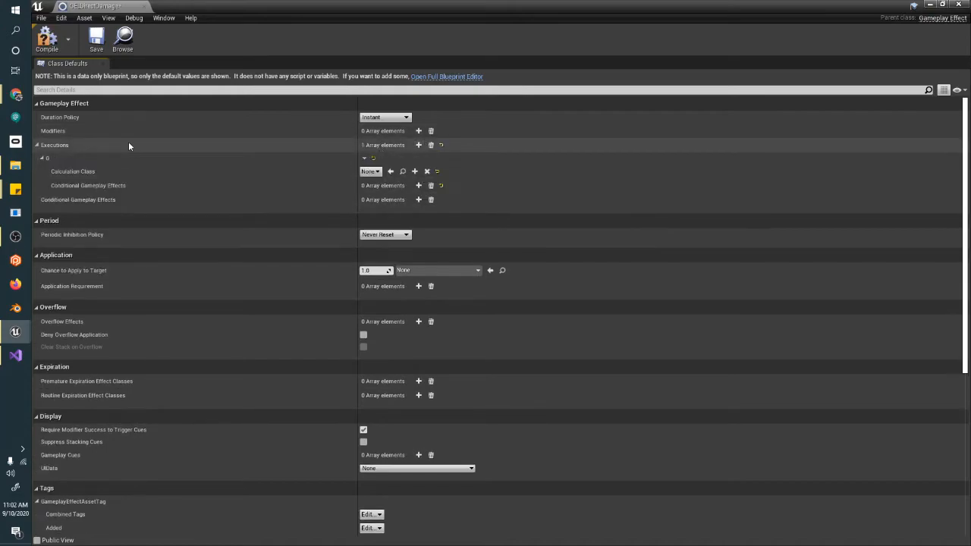
mouse_move(372, 172)
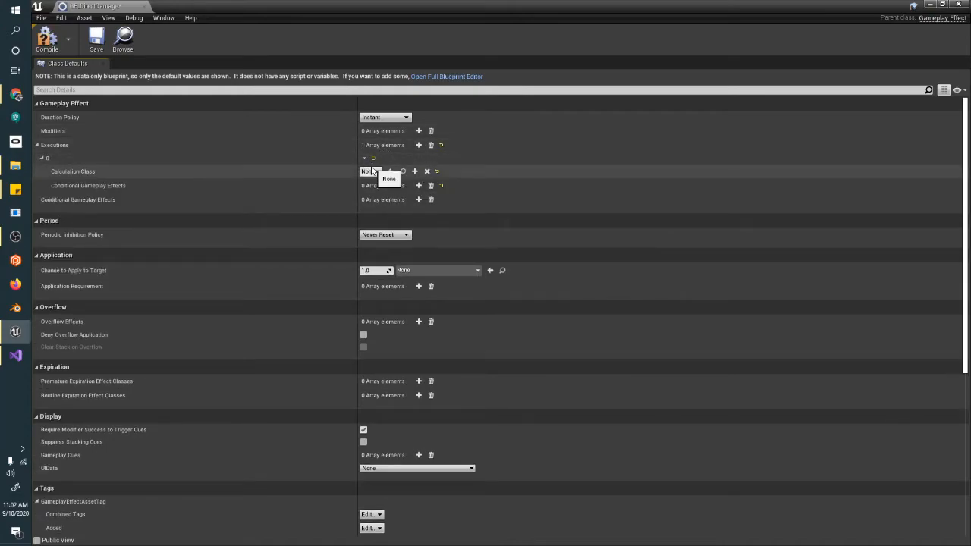
- Set GE_DirectDamage's execution calculation class to DamageExecutionGAStut and review its defaults
left_click(370, 171)
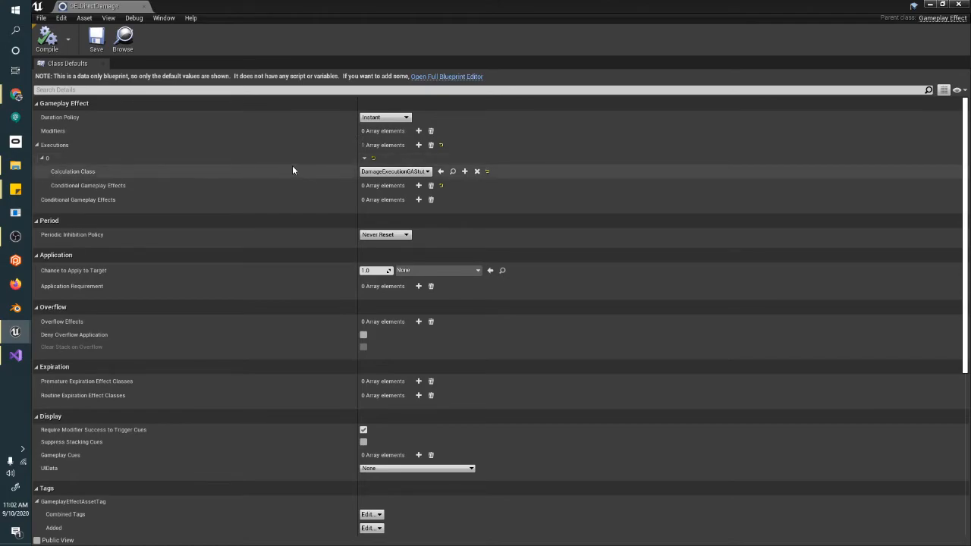
mouse_move(372, 116)
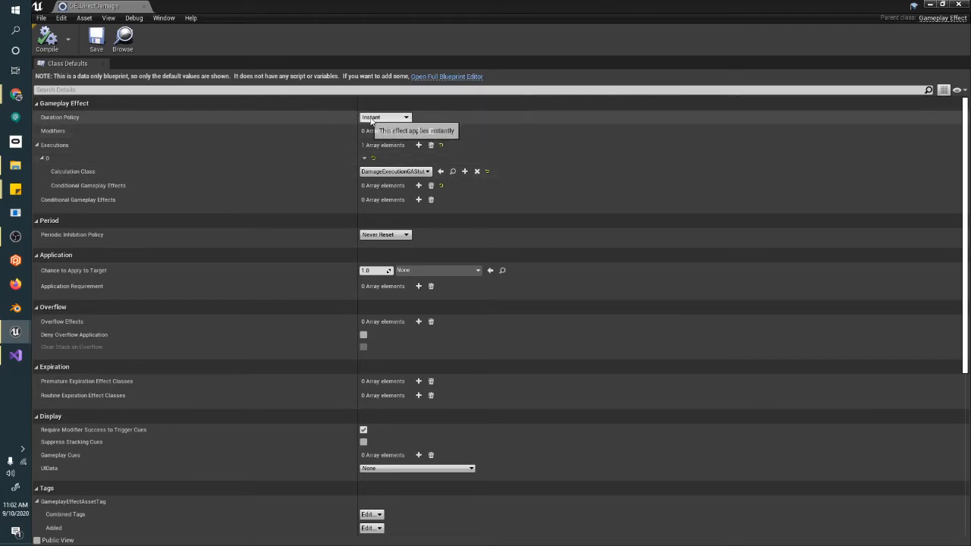
scroll("down", 3)
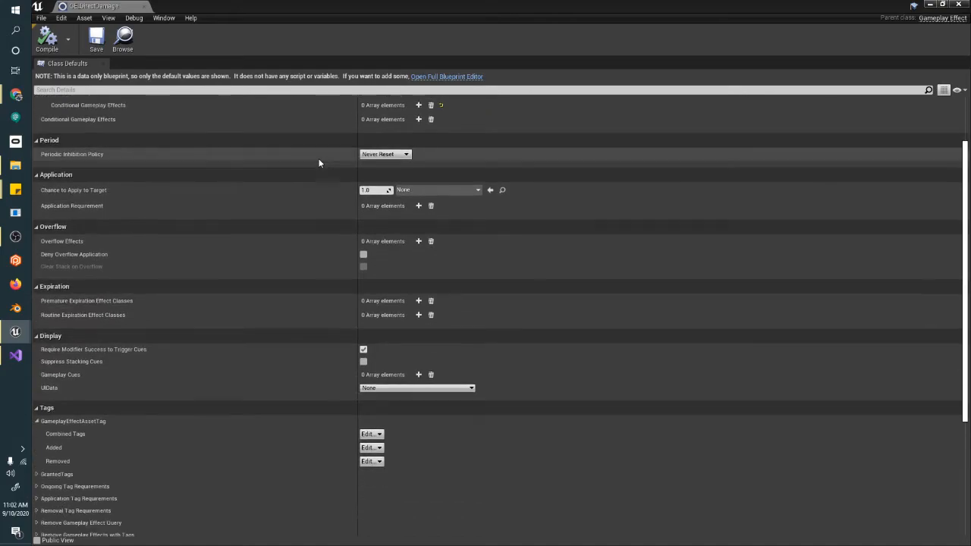
scroll("down", 3)
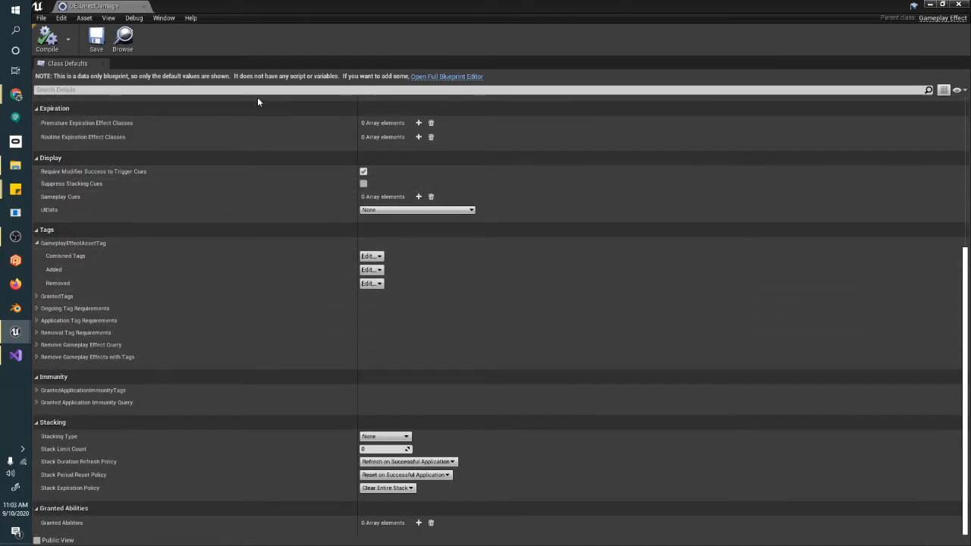
mouse_move(458, 522)
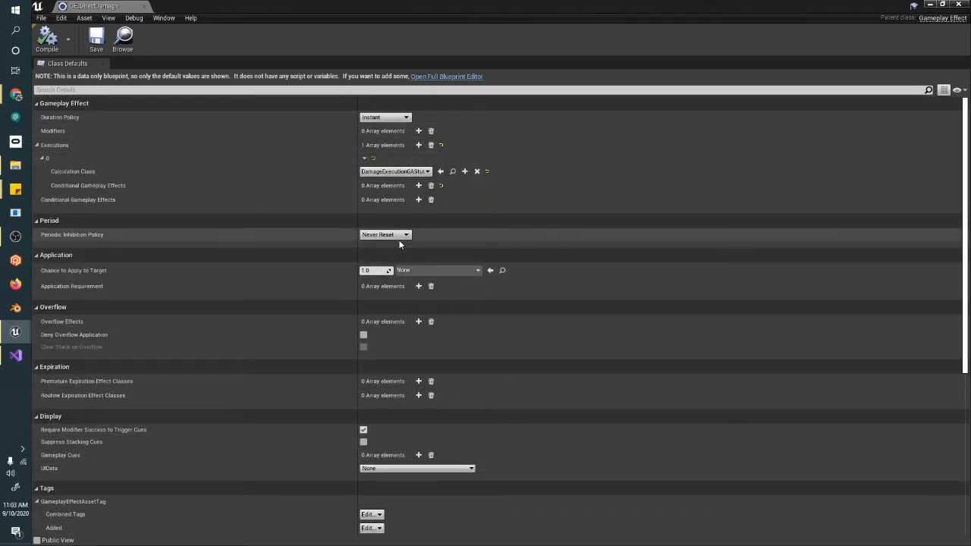
scroll("down", 3)
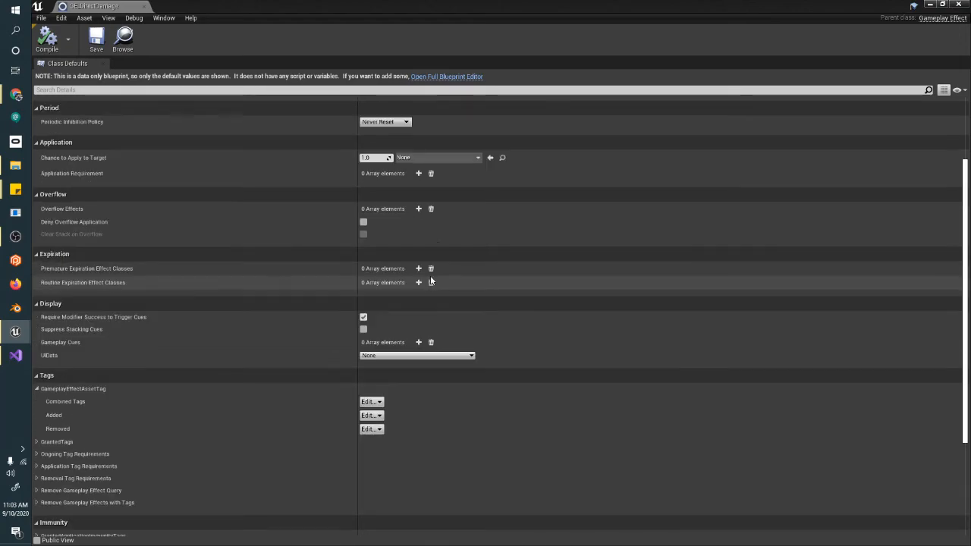
scroll("down", 3)
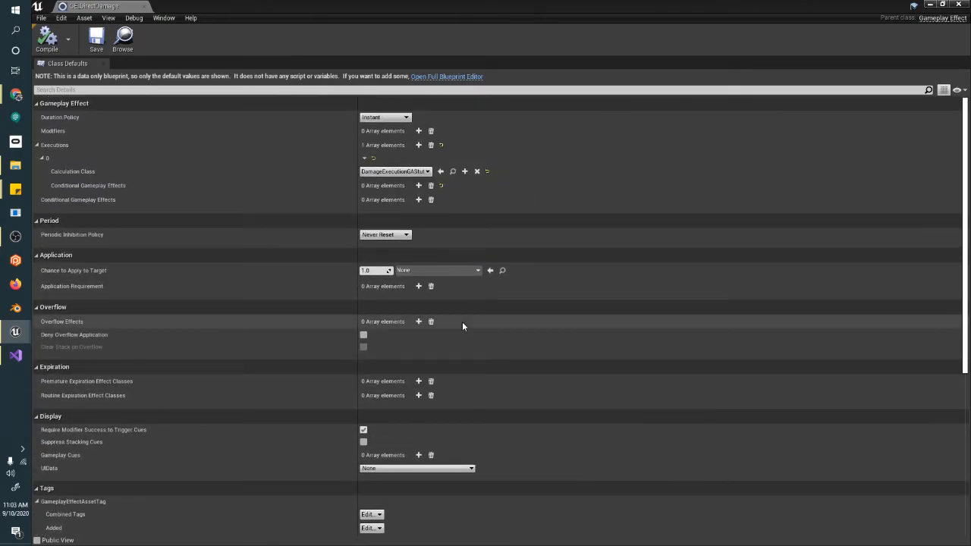
mouse_move(286, 220)
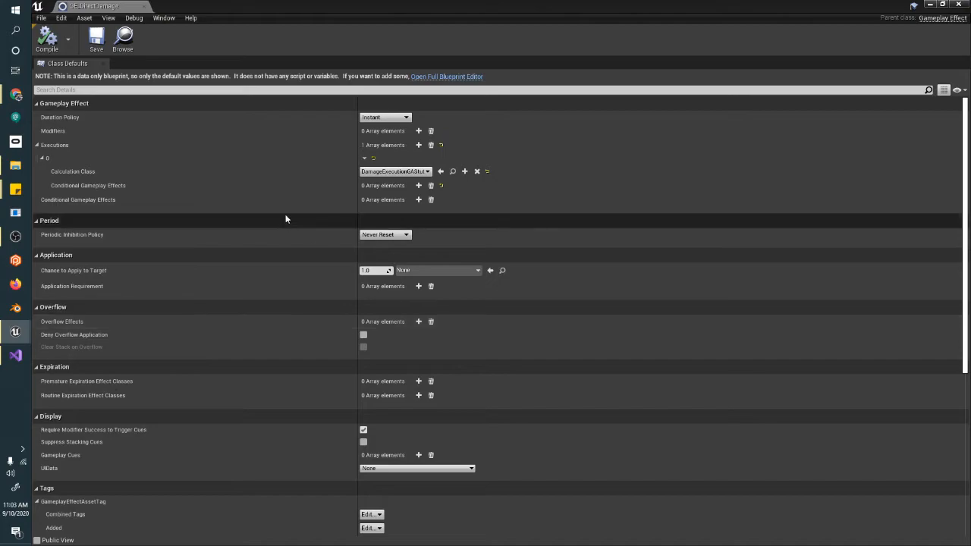
scroll("down", 3)
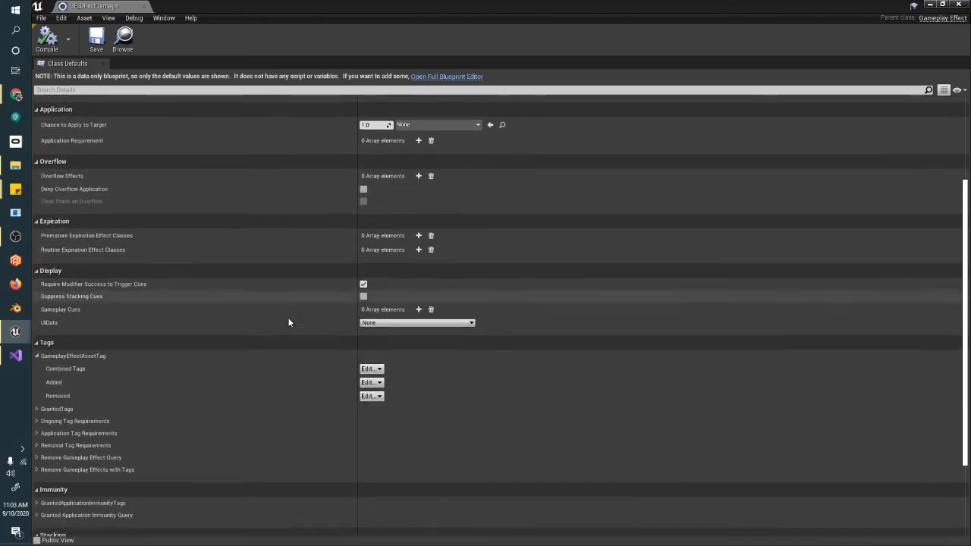
scroll("down", 3)
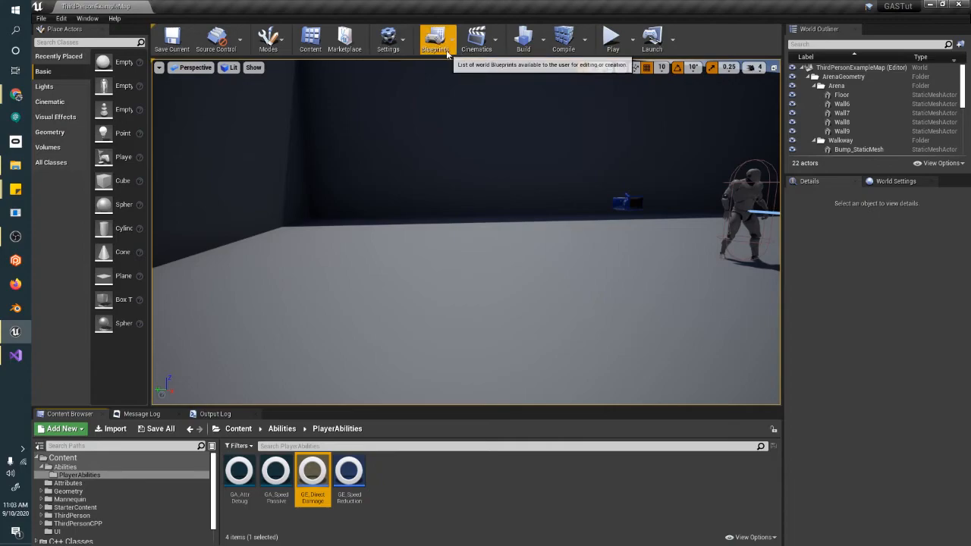
- Add an ApplyGameplayEffectToTarget node from the ability system component in the level blueprint
left_click(435, 38)
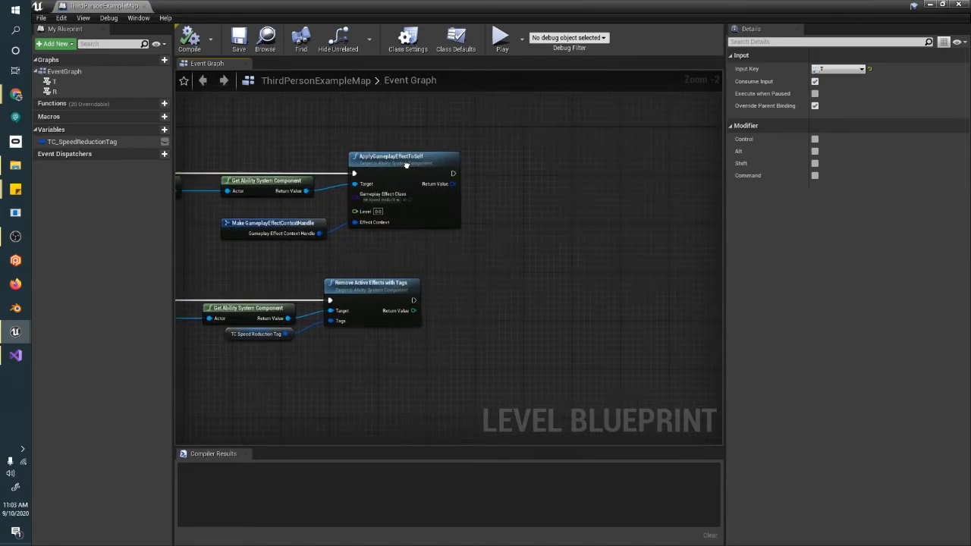
left_click_drag(309, 191, 554, 203)
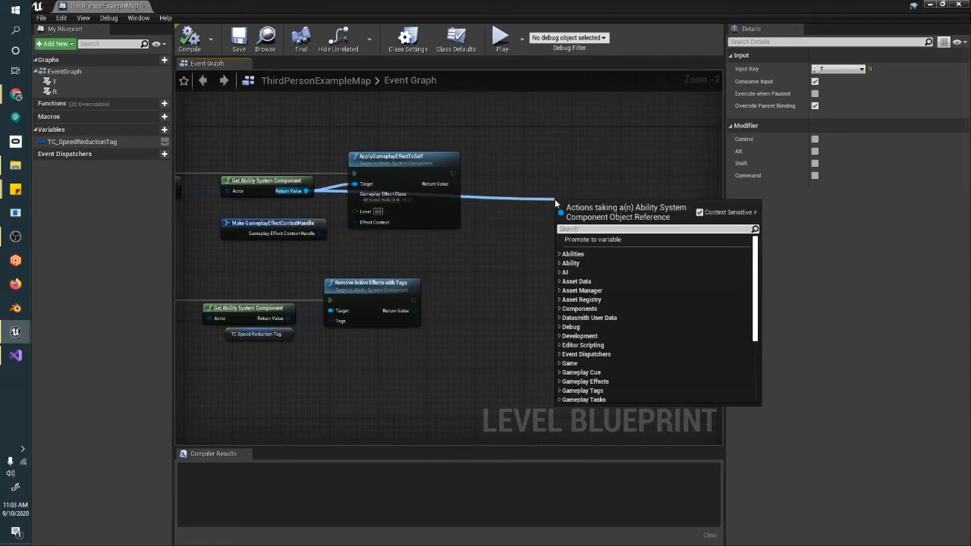
type("apply")
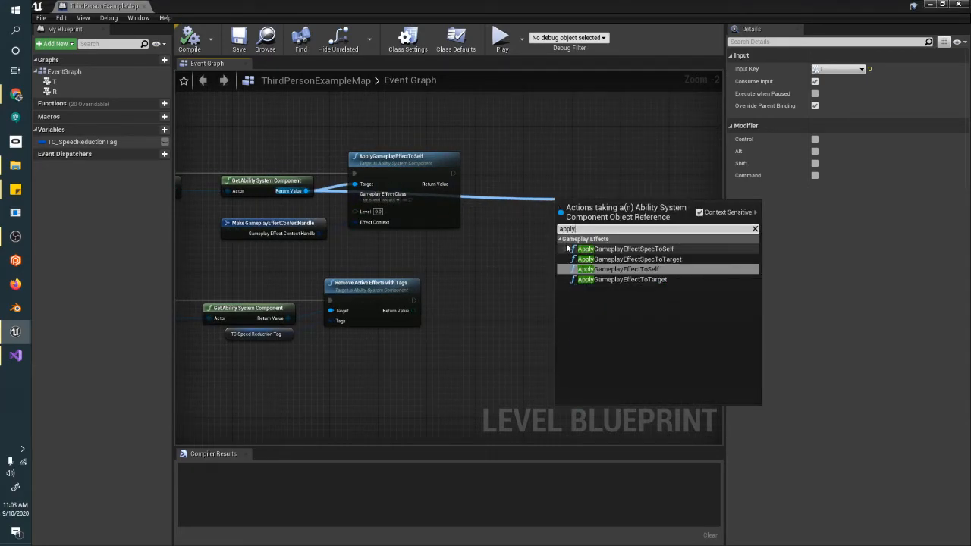
left_click(622, 279)
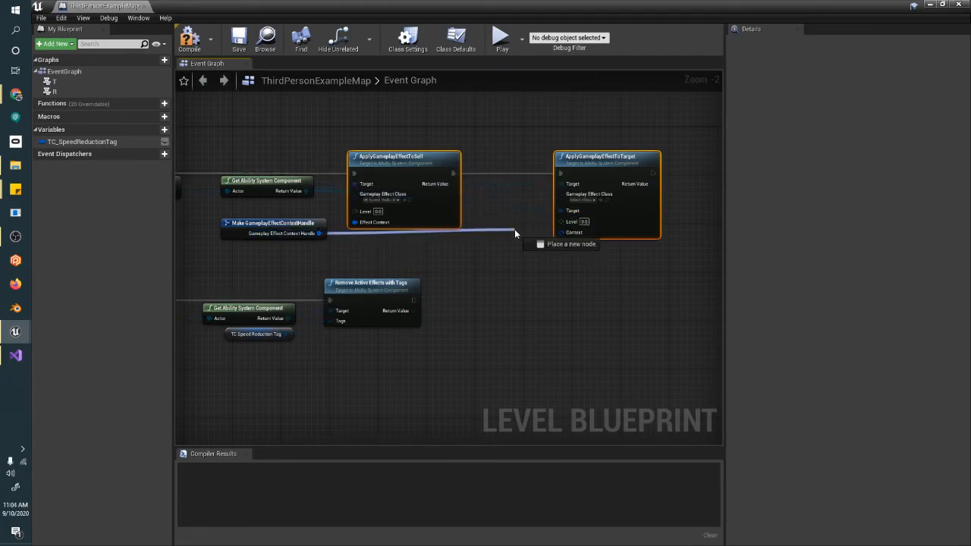
- Set the node's effect class to GE_DirectDamage and compile the level blueprint
left_click(602, 193)
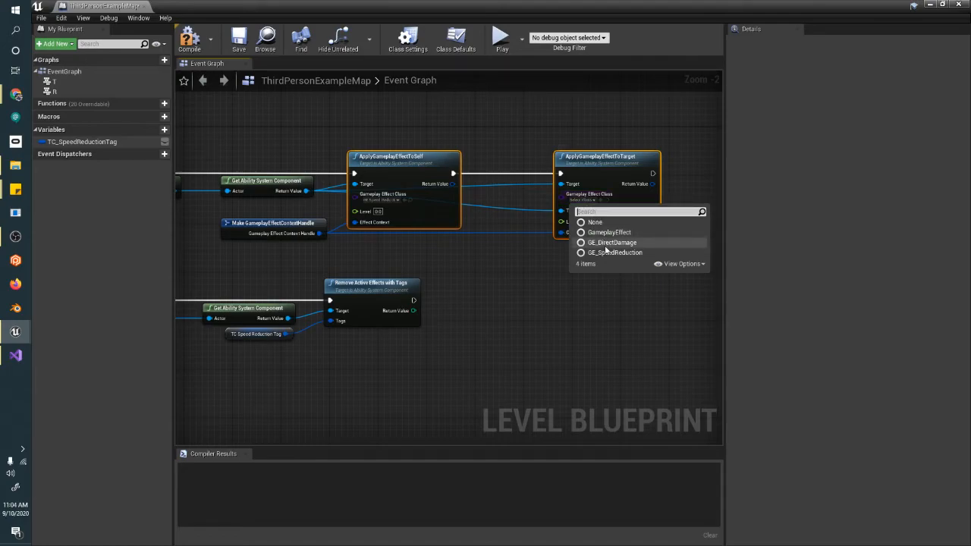
left_click(612, 242)
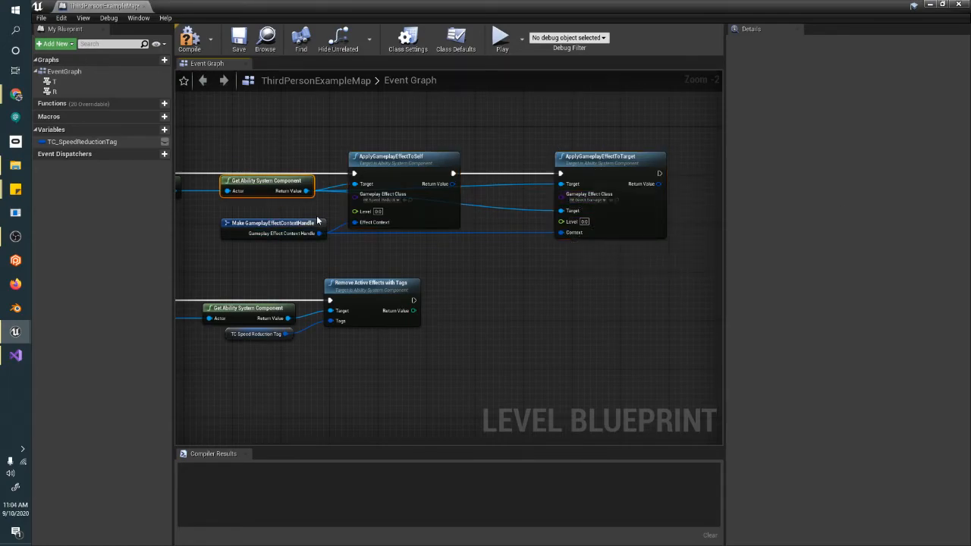
left_click(189, 38)
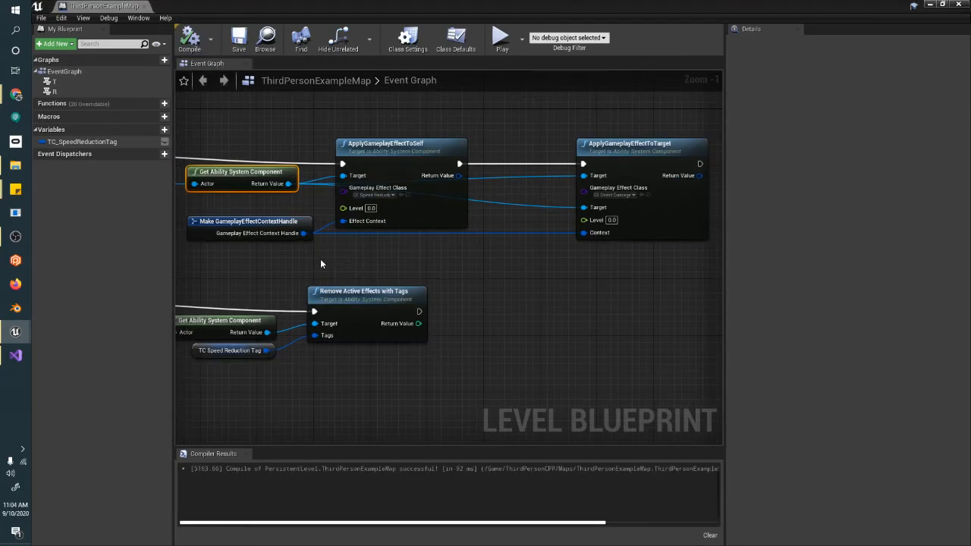
left_click(242, 228)
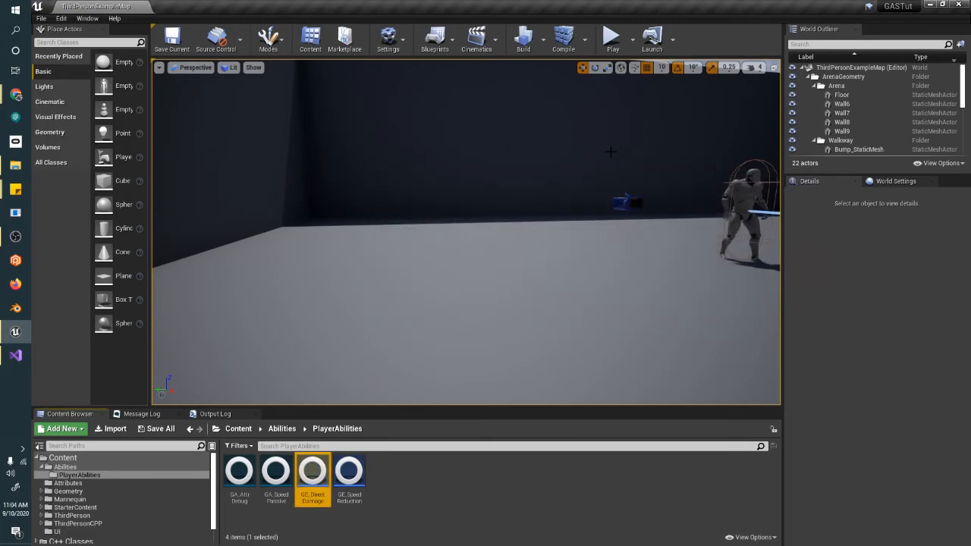
- Play test showing Speed 600, Health 100, DamageMod 1, then reopen GE_DirectDamage
left_click(612, 35)
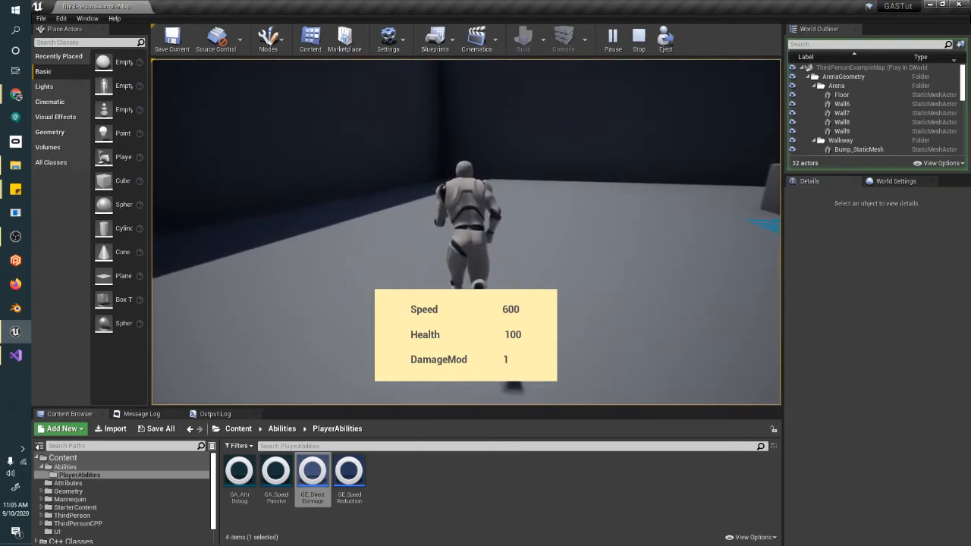
double_click(313, 470)
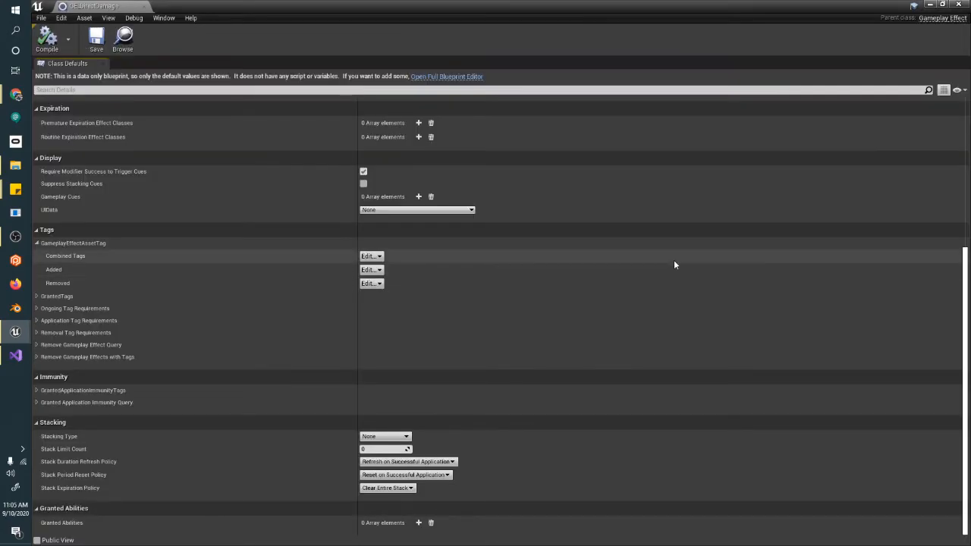
- Add the new gameplay tag Effect.Damage to GE_DirectDamage's Added asset tags
left_click(371, 256)
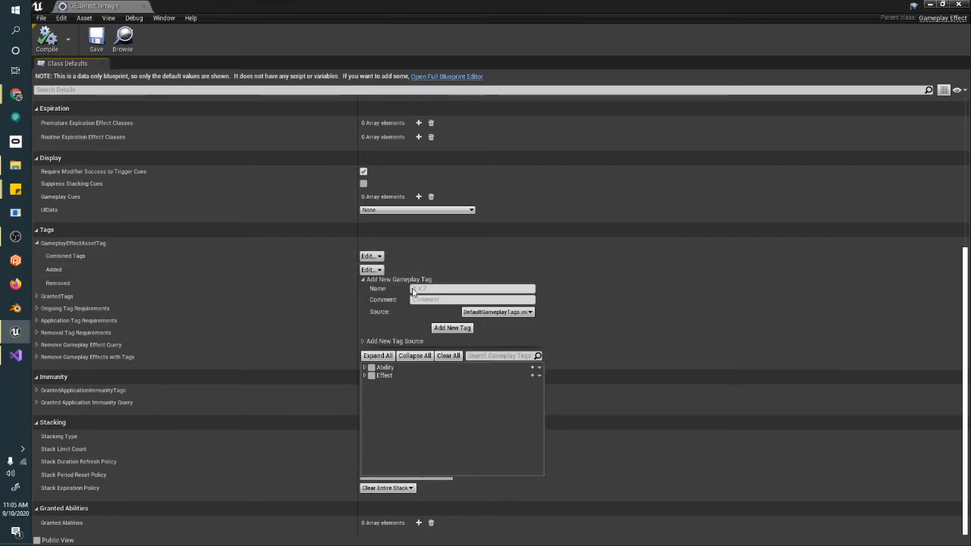
left_click(471, 289)
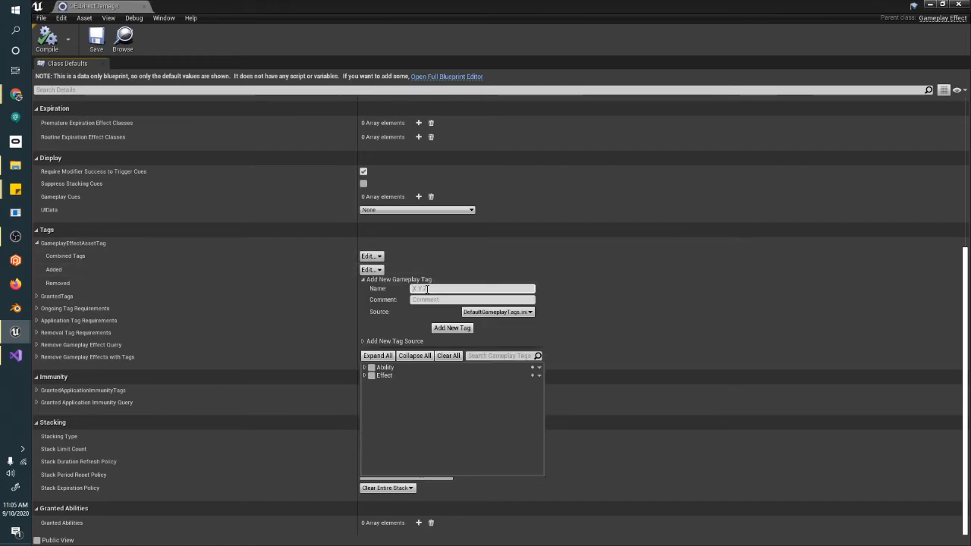
type("Effect.Damage")
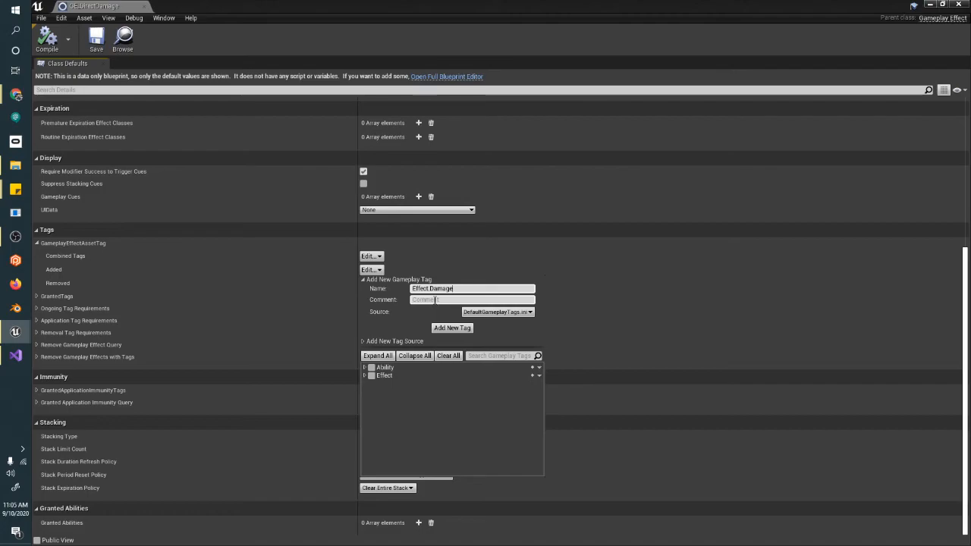
left_click(452, 327)
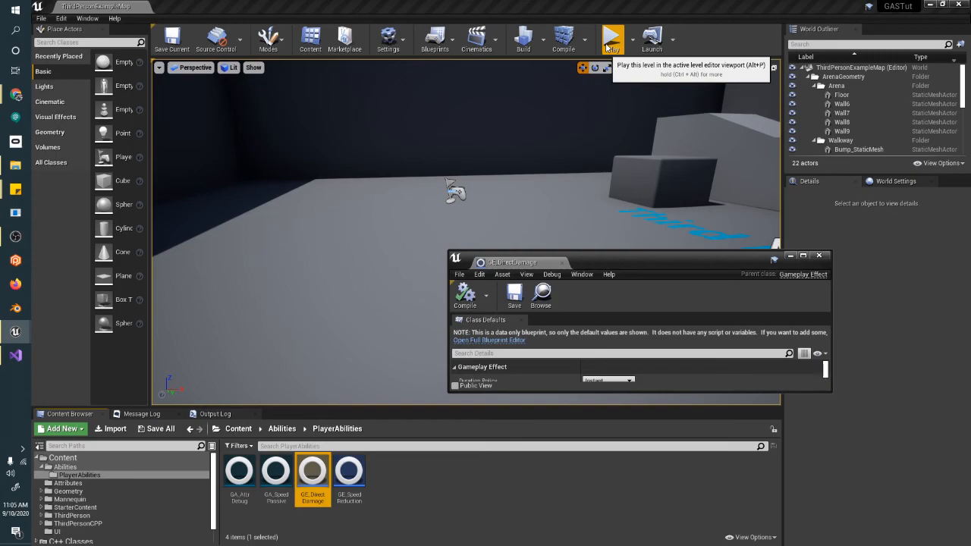
left_click(612, 38)
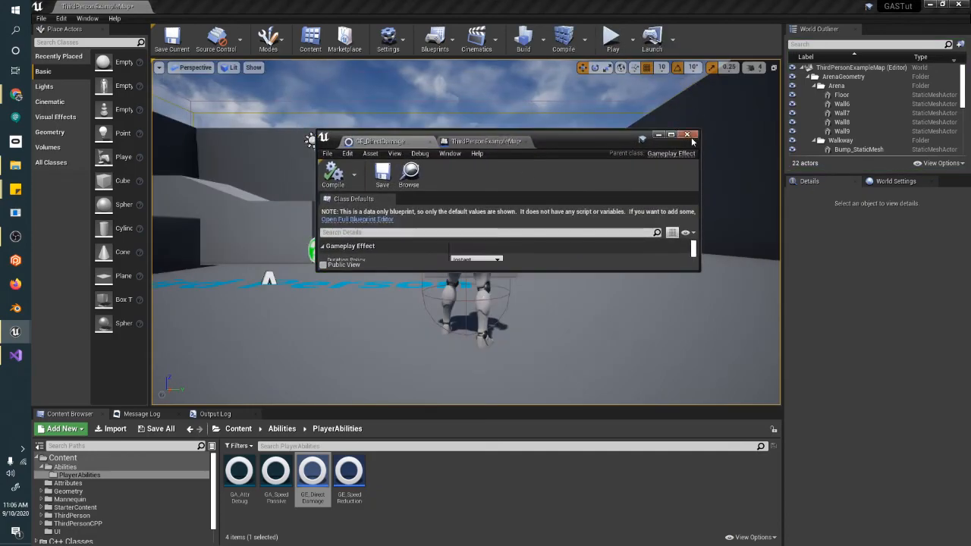
- Close GE_DirectDamage, play test until Health reads 90, then stop
left_click(671, 135)
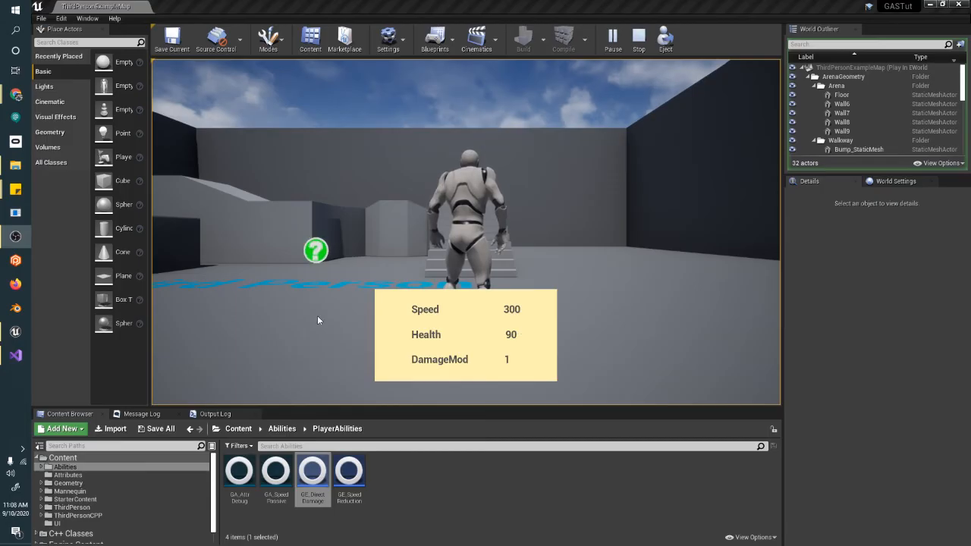
left_click(638, 38)
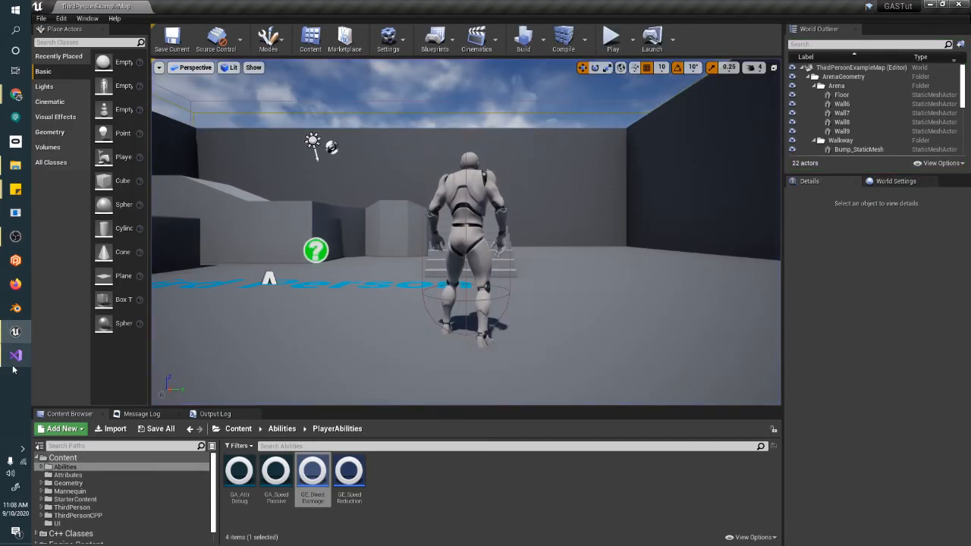
left_click(15, 355)
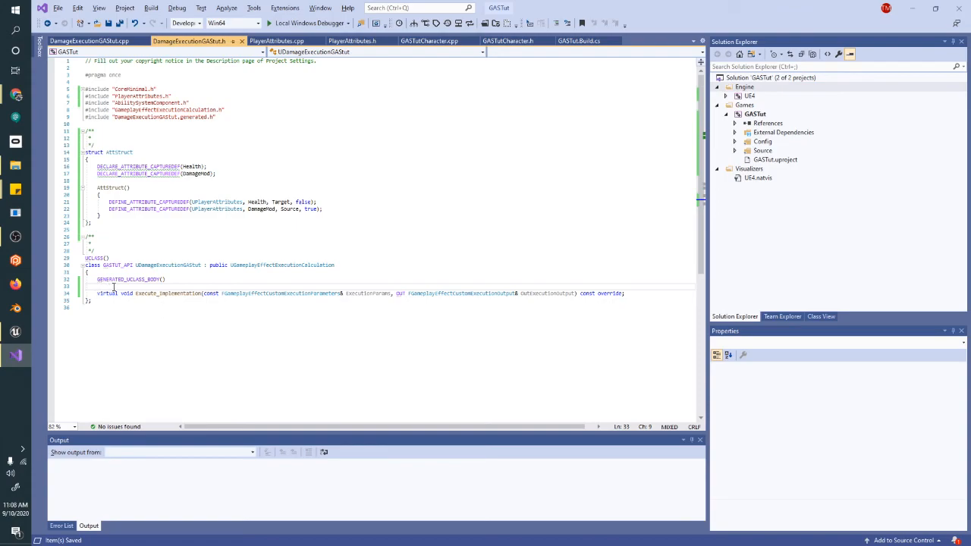
- Inspect DamageExecutionGAStut.h in Visual Studio and return to the Unreal level editor
double_click(167, 294)
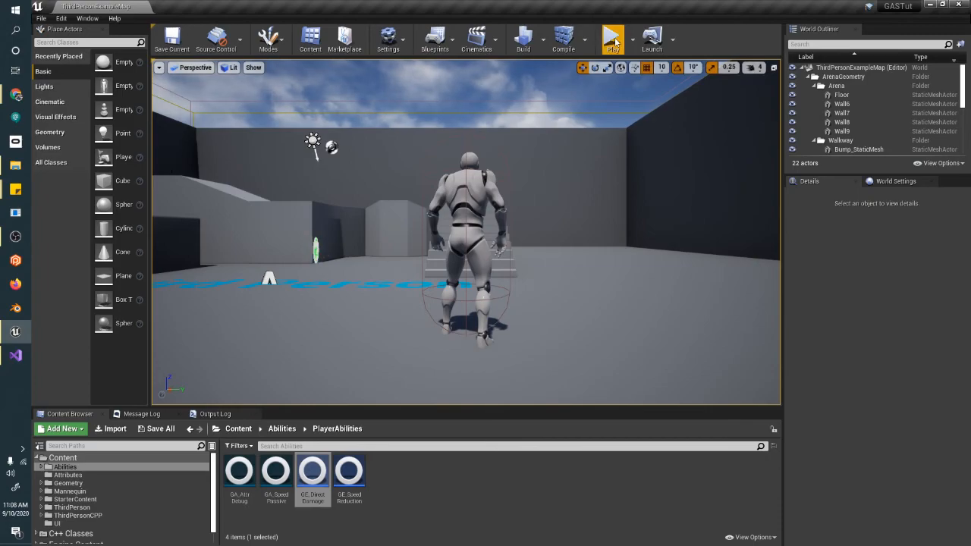
- Play test again, applying damage with T until Health reaches -270, then stop
left_click(612, 38)
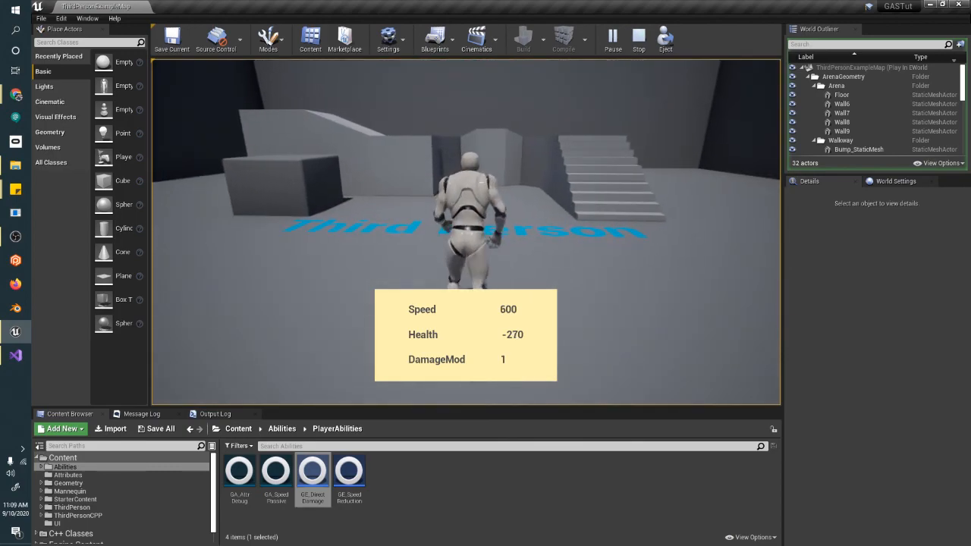
left_click(637, 37)
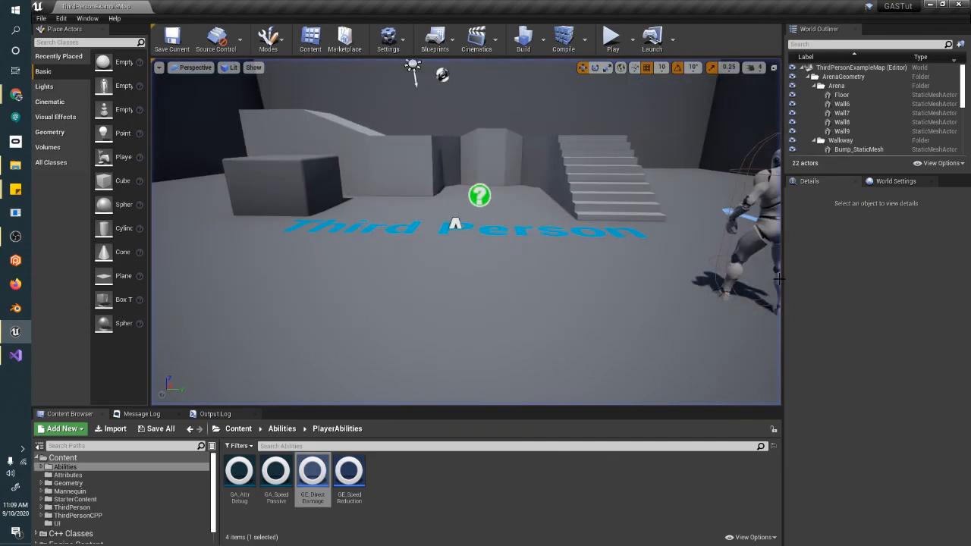